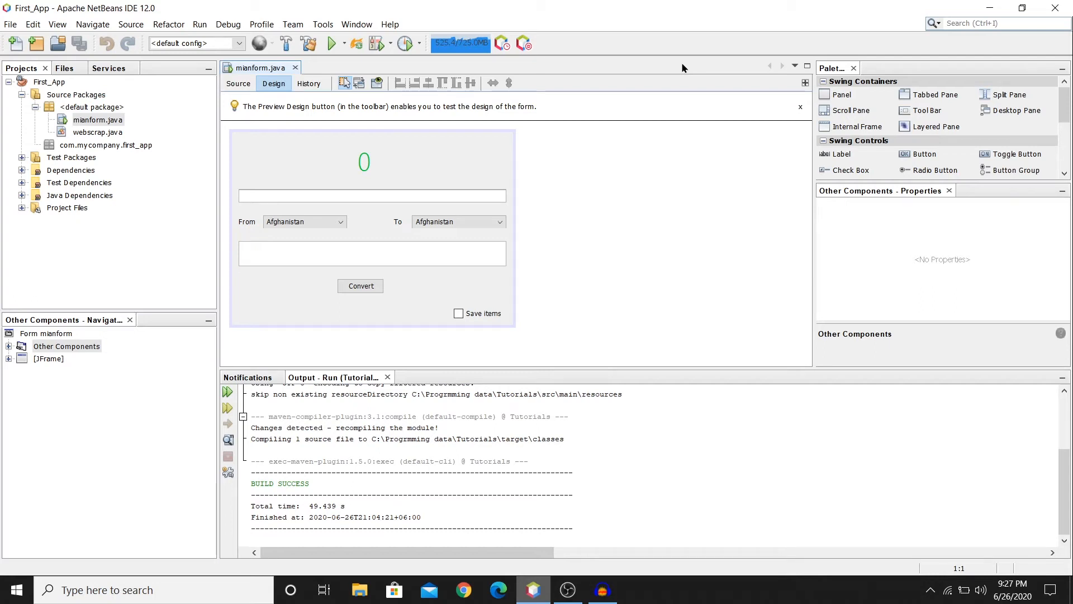
pyautogui.moveTo(373, 163)
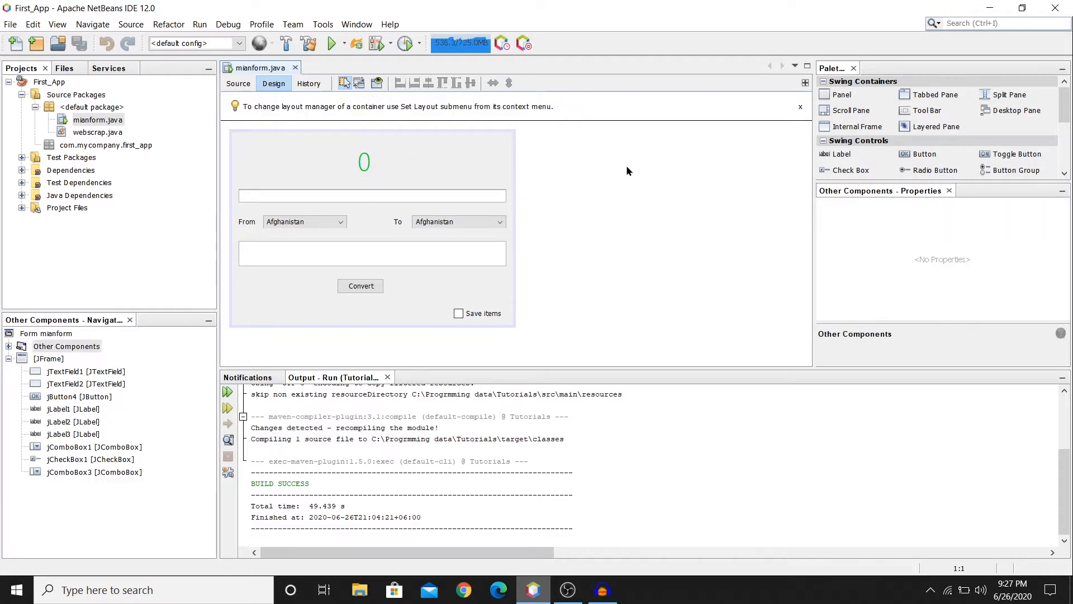
# - Run the Coin Converter app and scroll its From country list starting at Afghanistan
pyautogui.click(470, 158)
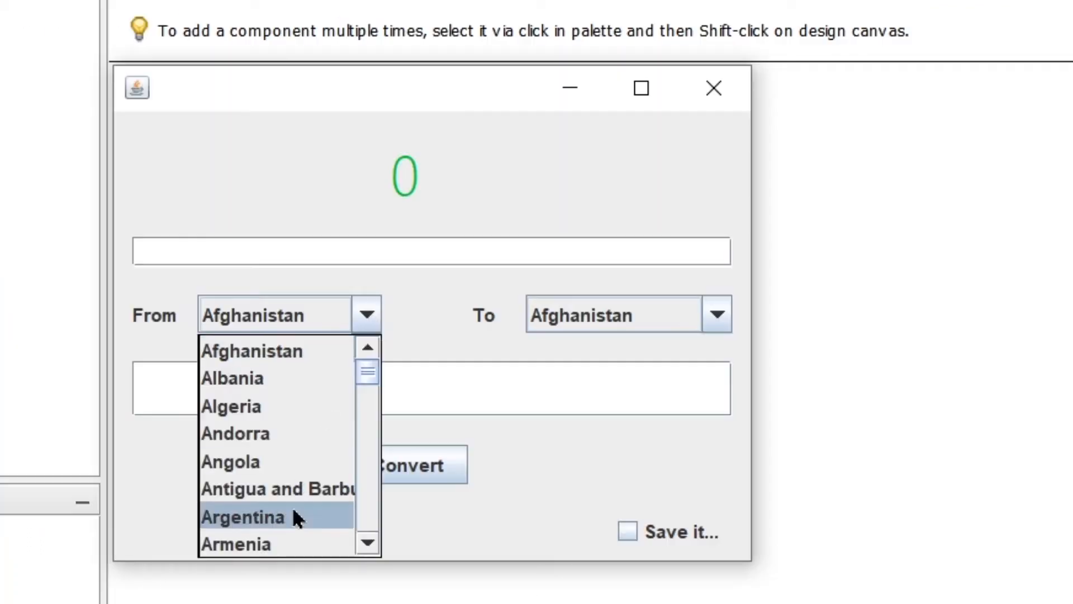
pyautogui.scroll(-3)
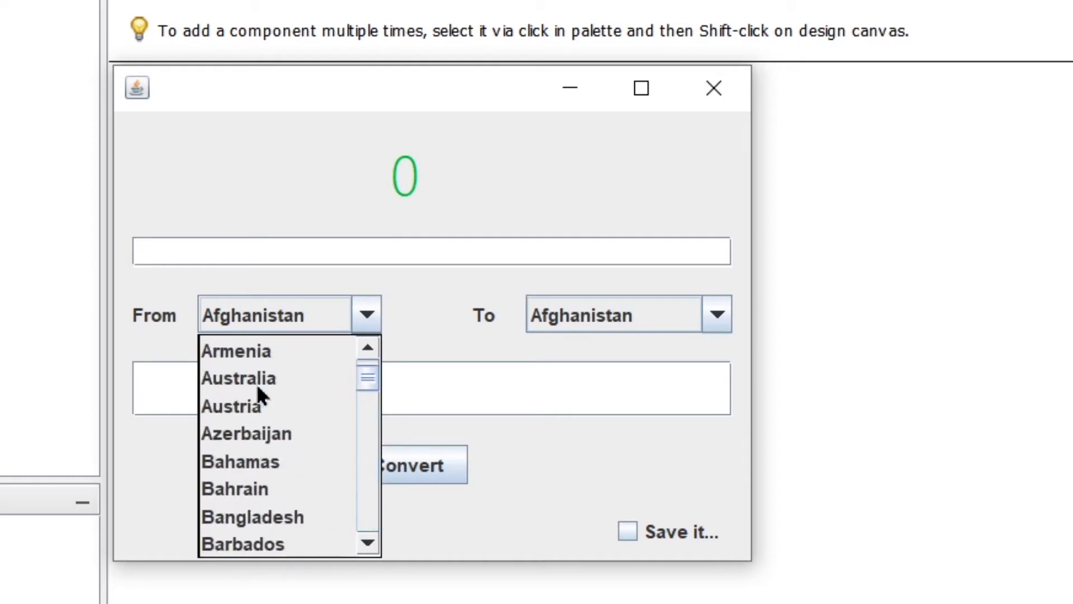
pyautogui.scroll(-3)
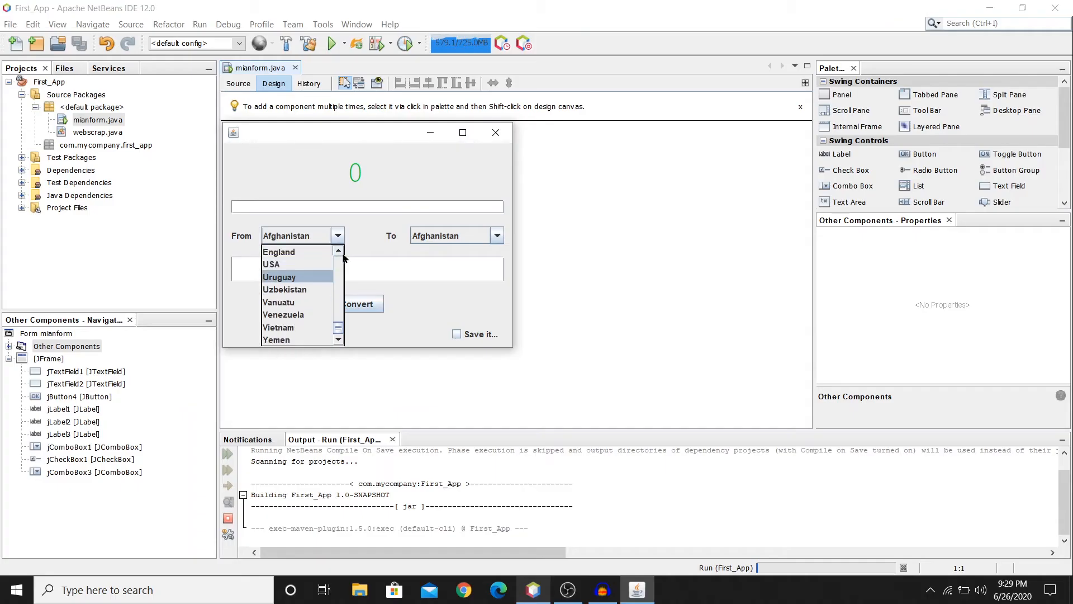
# - Convert 4567 from England to Egypt, yielding 90654.95000000001 at rate 19.85
pyautogui.click(278, 251)
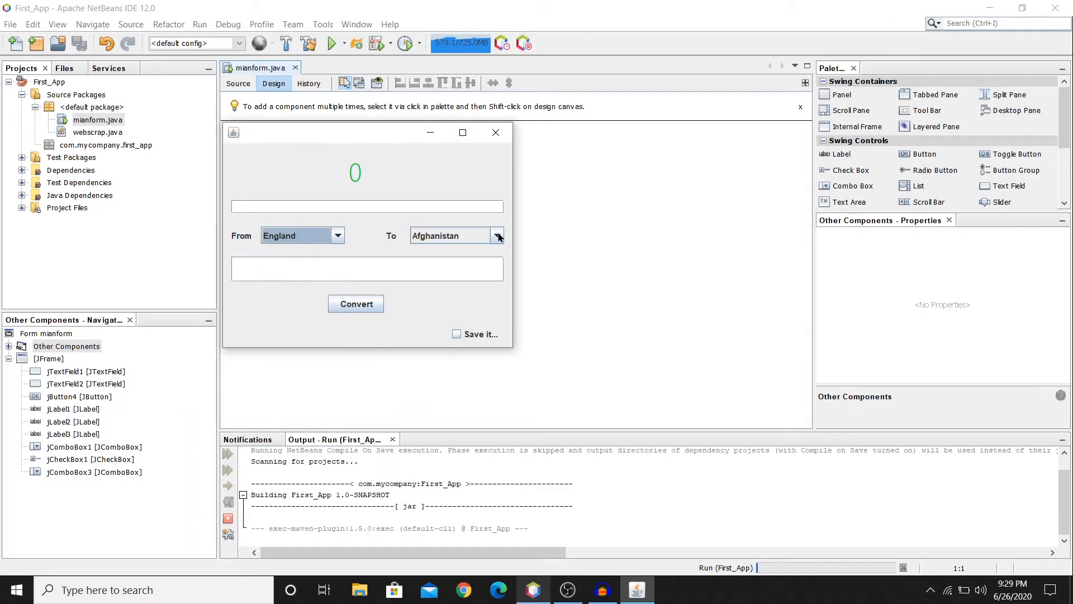
pyautogui.click(452, 235)
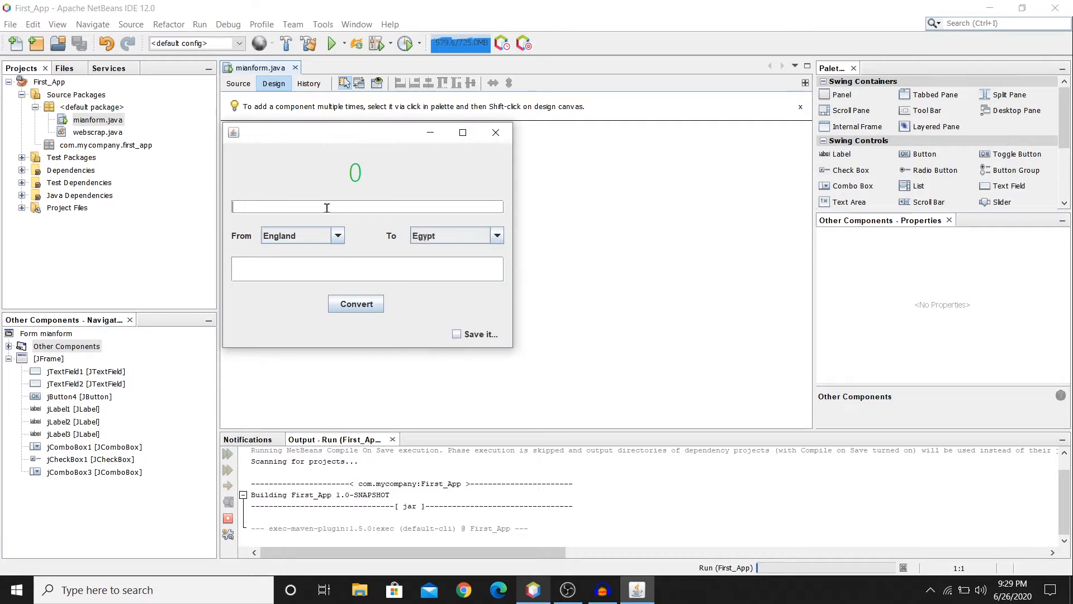
pyautogui.write('4567')
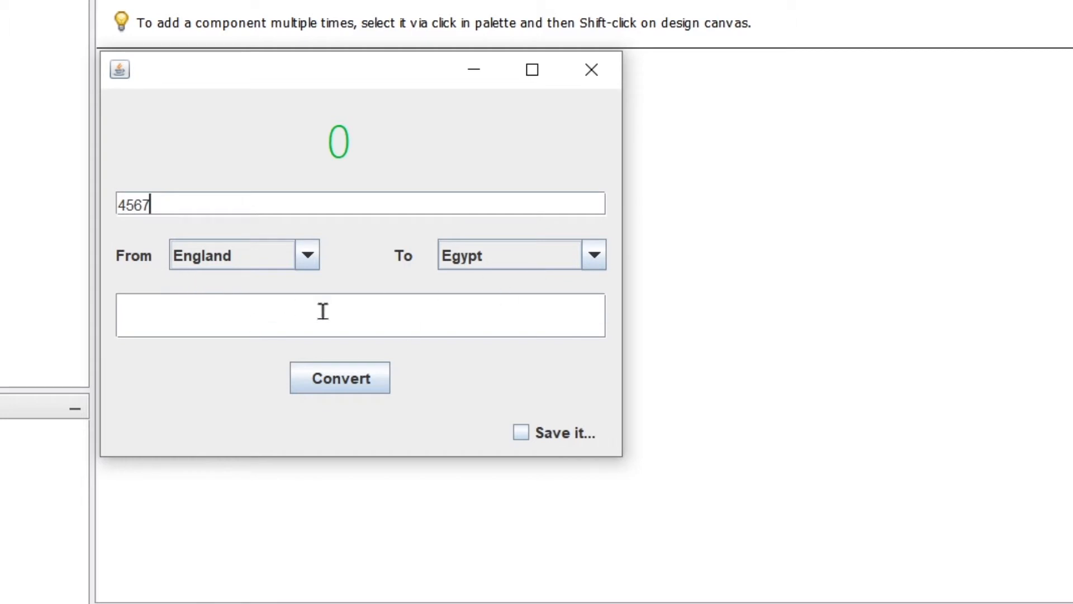
pyautogui.click(339, 378)
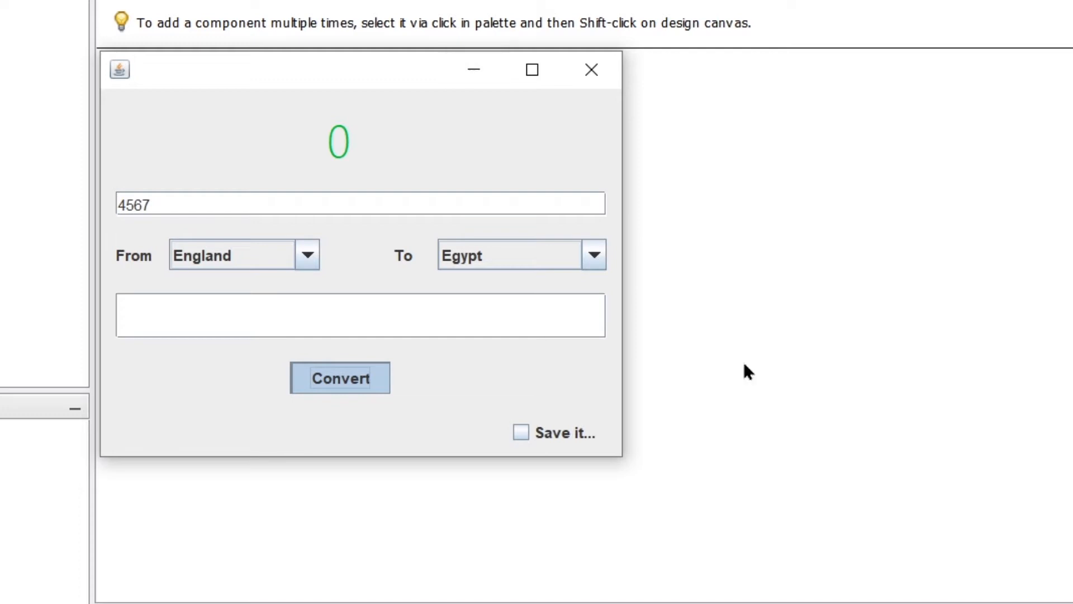
pyautogui.click(340, 377)
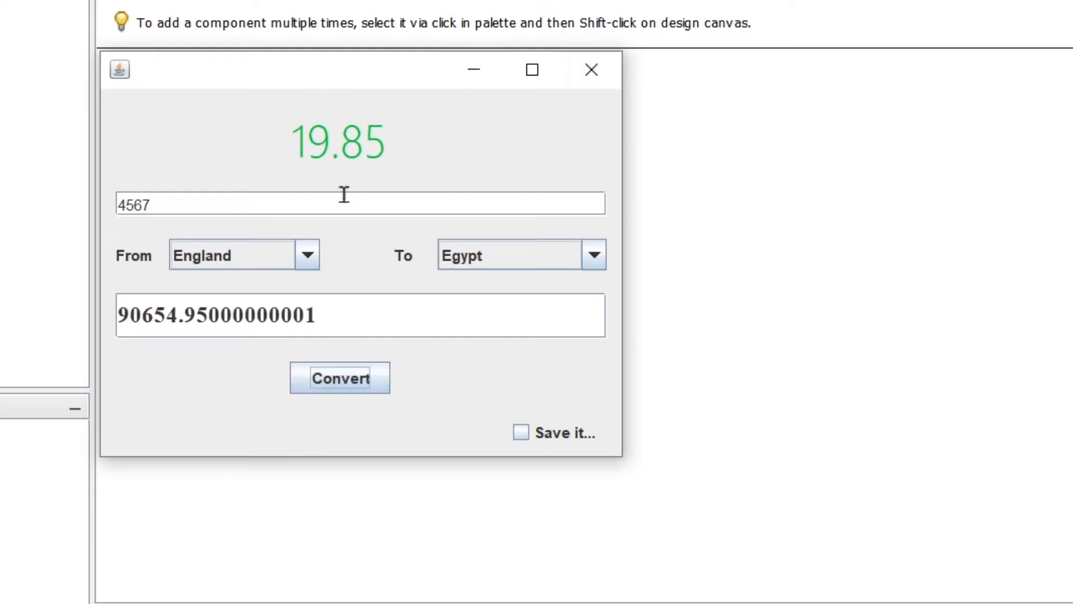
pyautogui.moveTo(313, 171)
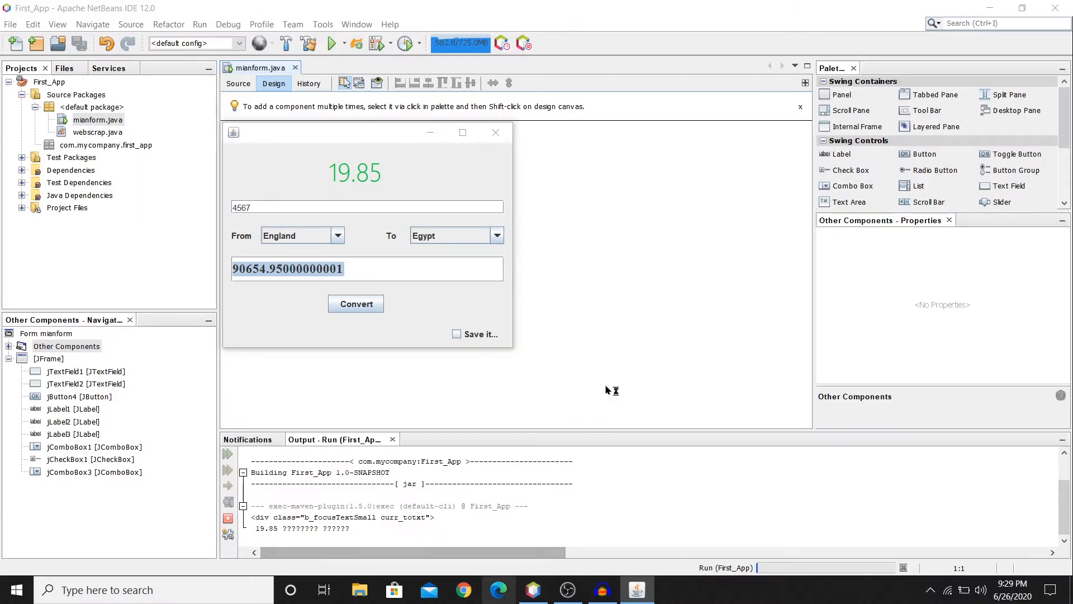
# - Bring up Google's England-to-Egypt result showing 1 pound sterling at 19.91
pyautogui.click(498, 590)
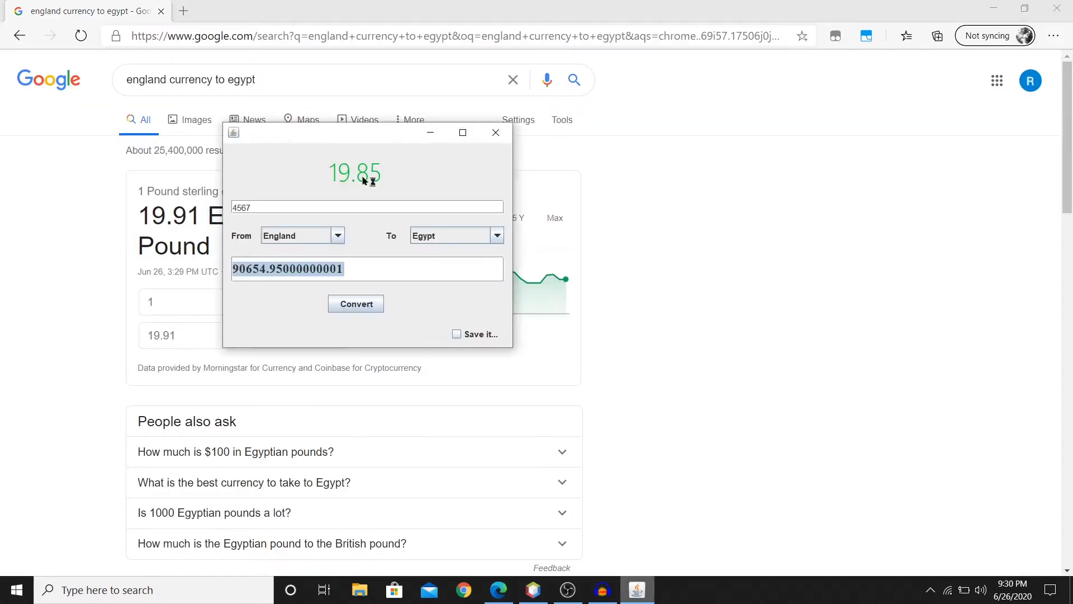
pyautogui.moveTo(357, 139)
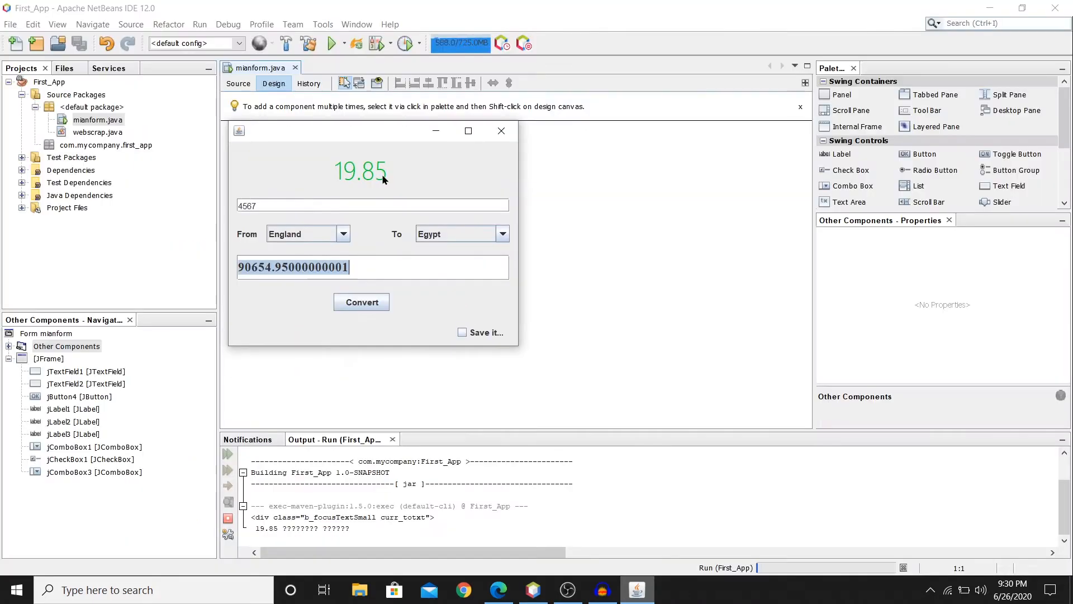
pyautogui.moveTo(486, 257)
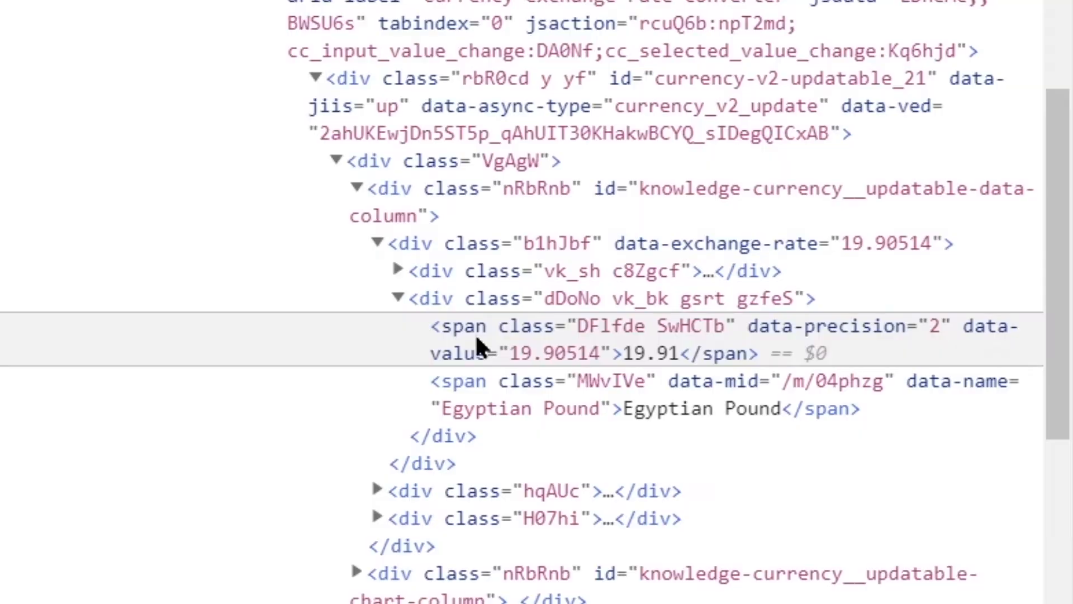
pyautogui.moveTo(661, 329)
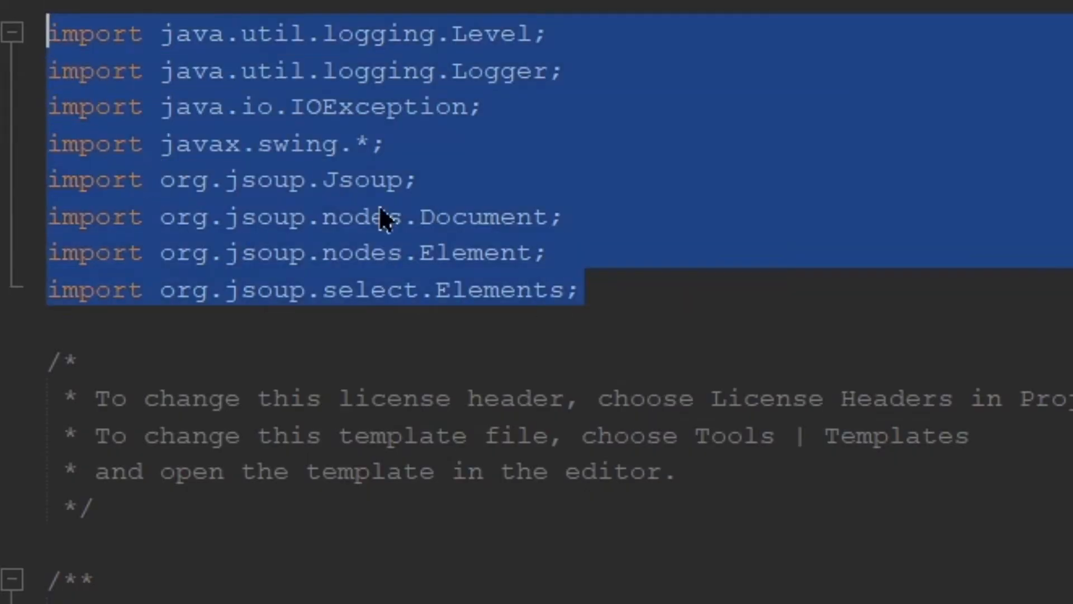
# - Highlight the Jsoup import in mianform.java and scroll down to the constructor
pyautogui.click(226, 180)
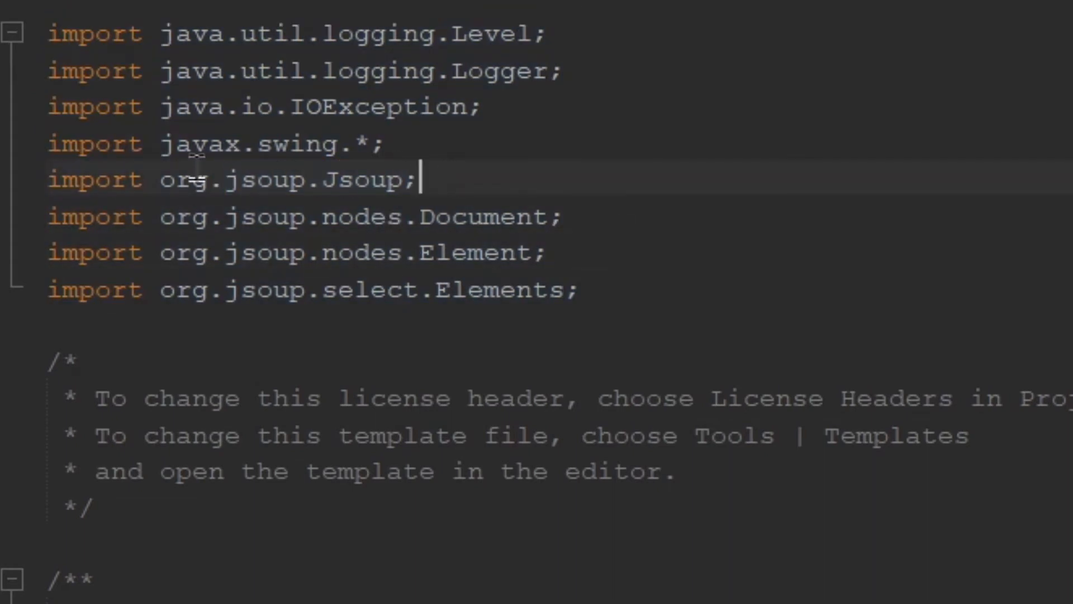
pyautogui.doubleClick(360, 180)
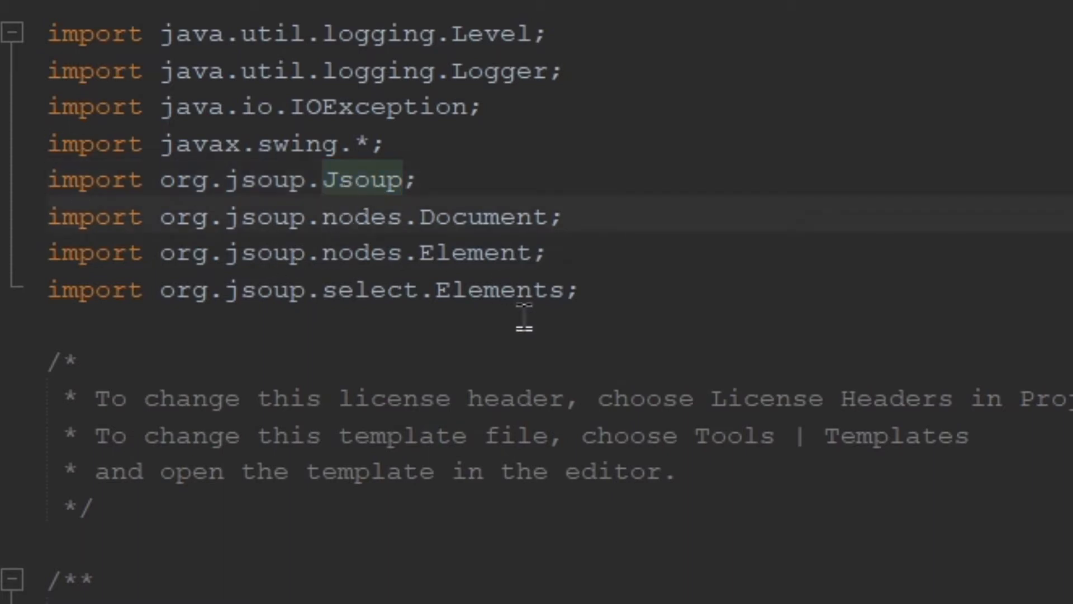
pyautogui.moveTo(89, 195)
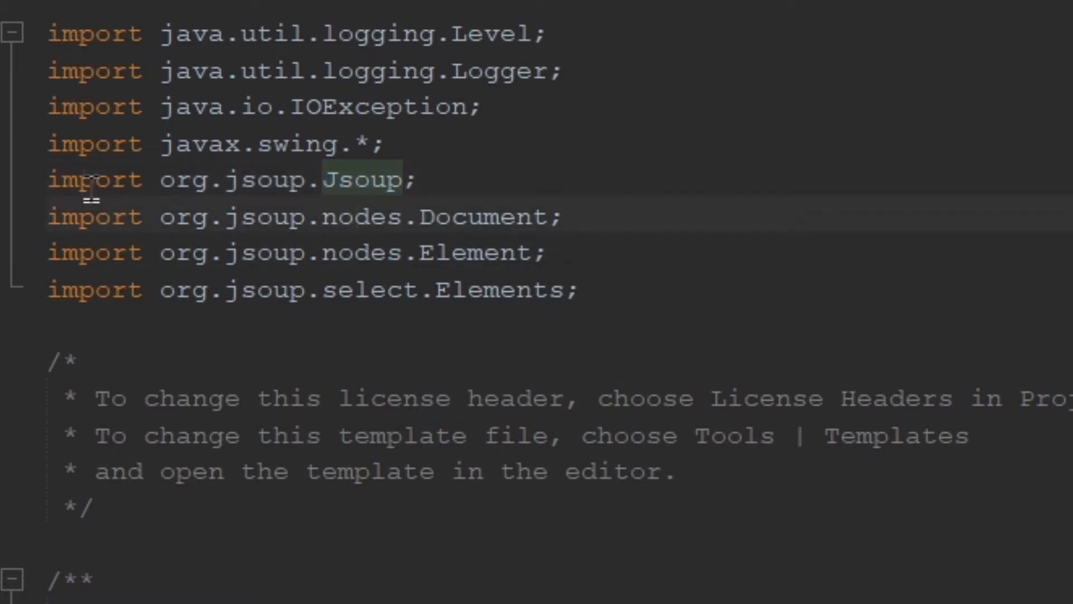
pyautogui.scroll(-3)
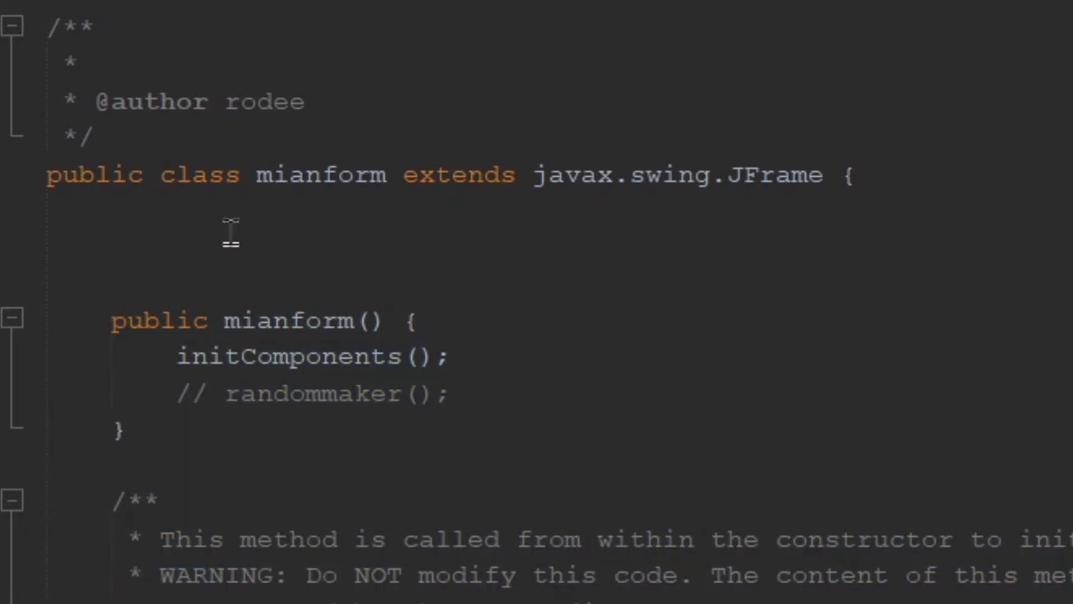
pyautogui.moveTo(936, 336)
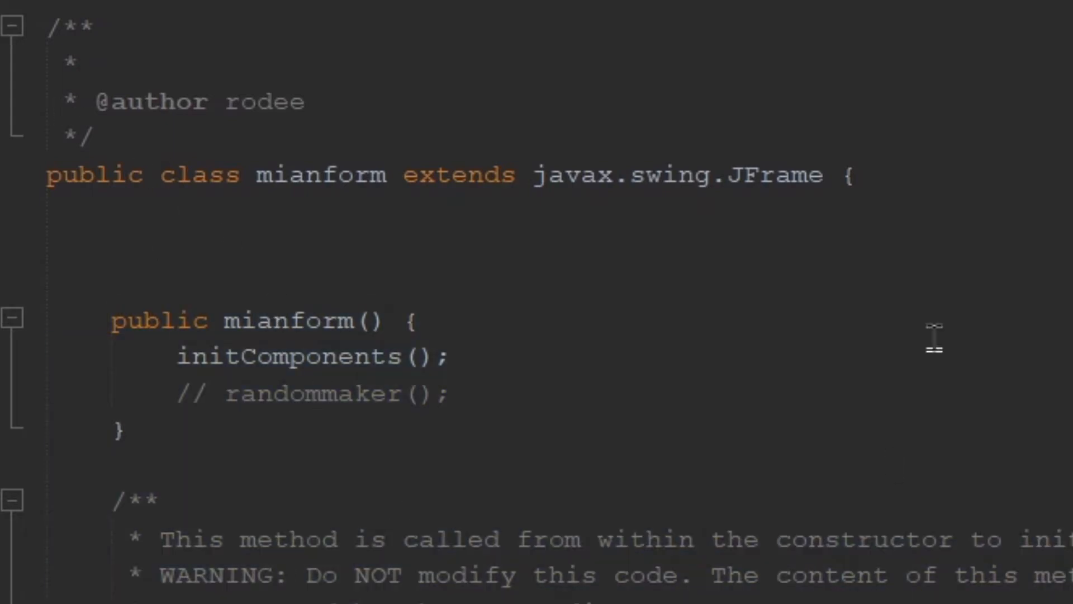
pyautogui.moveTo(958, 318)
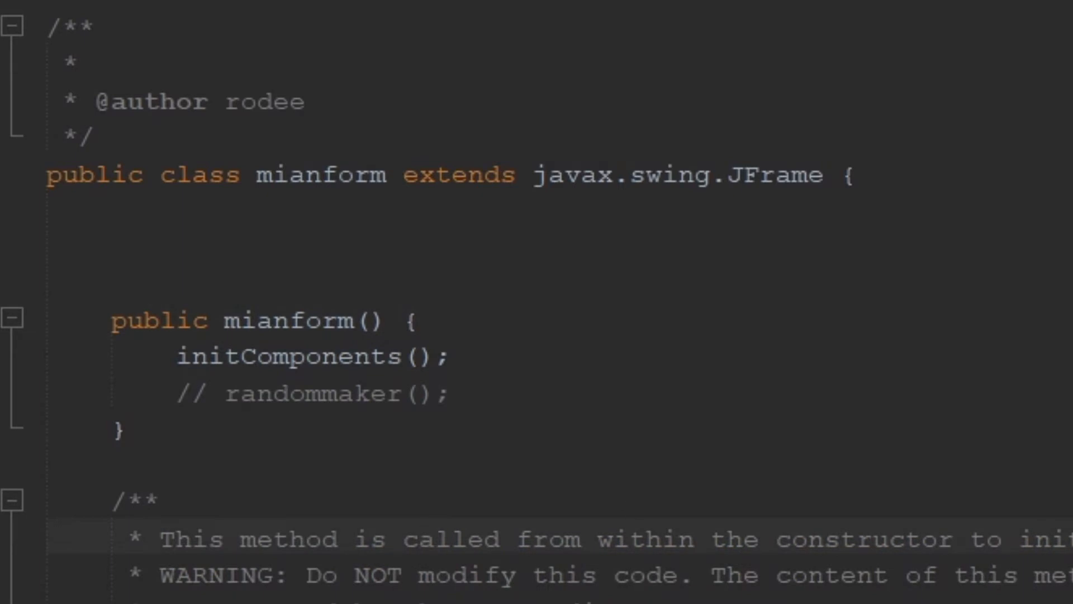
pyautogui.scroll(-3)
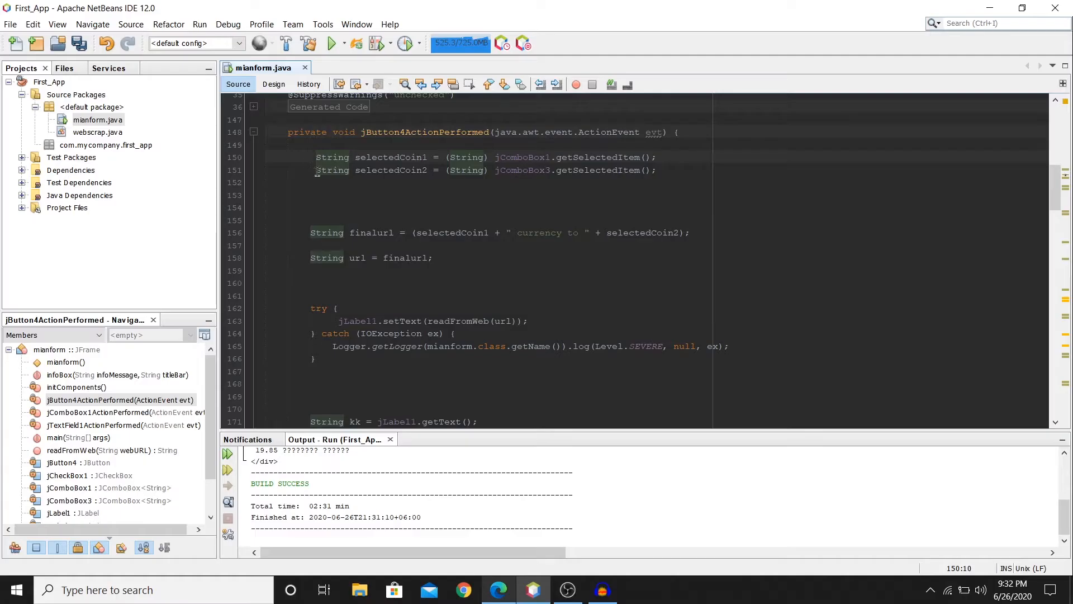
pyautogui.moveTo(287, 132); pyautogui.dragTo(424, 345)
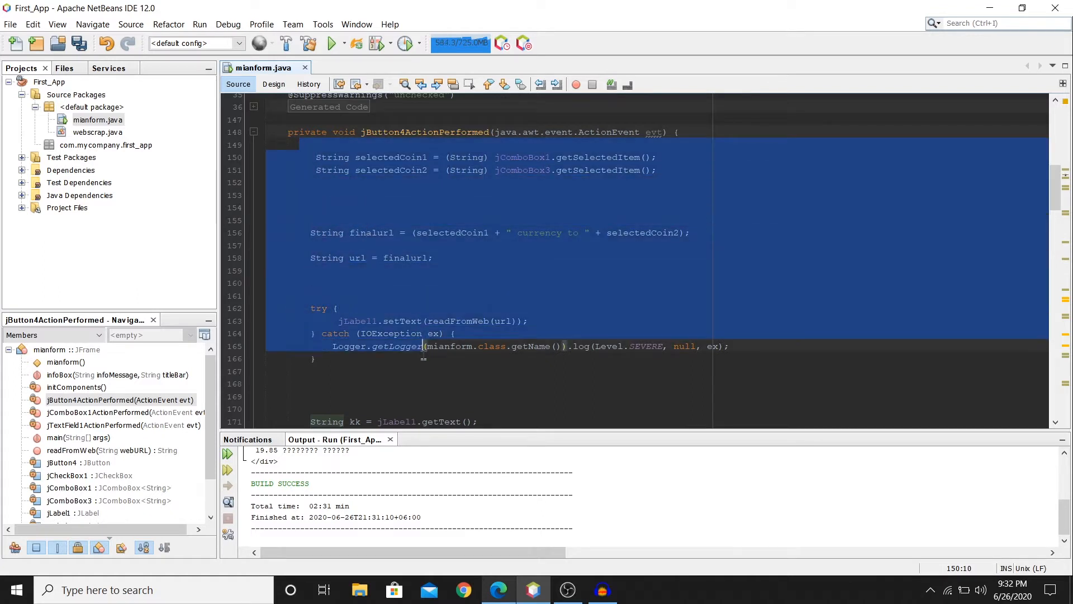
pyautogui.scroll(-3)
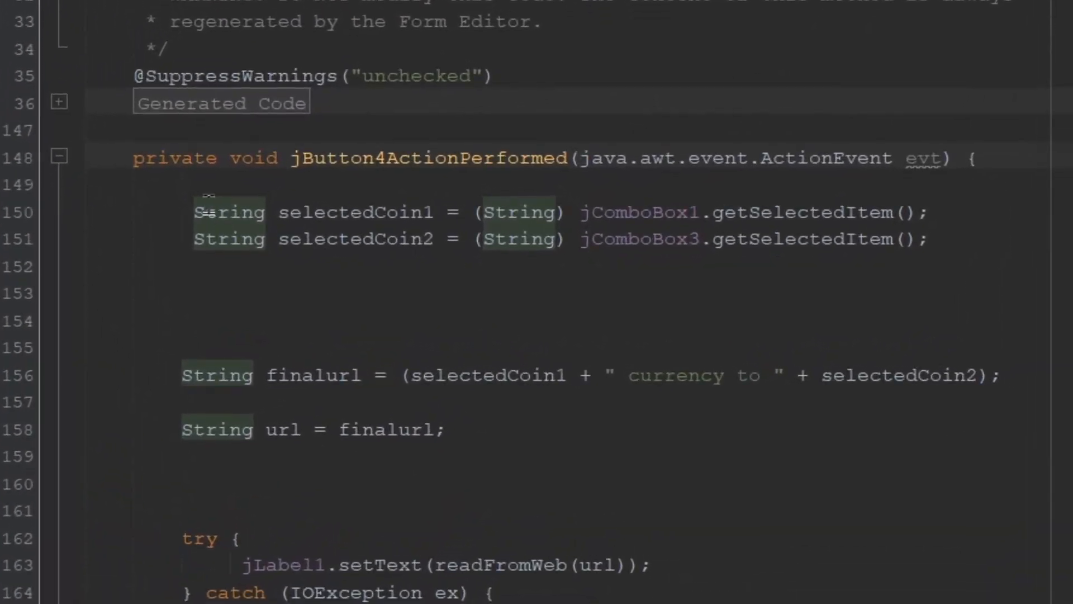
pyautogui.doubleClick(355, 211)
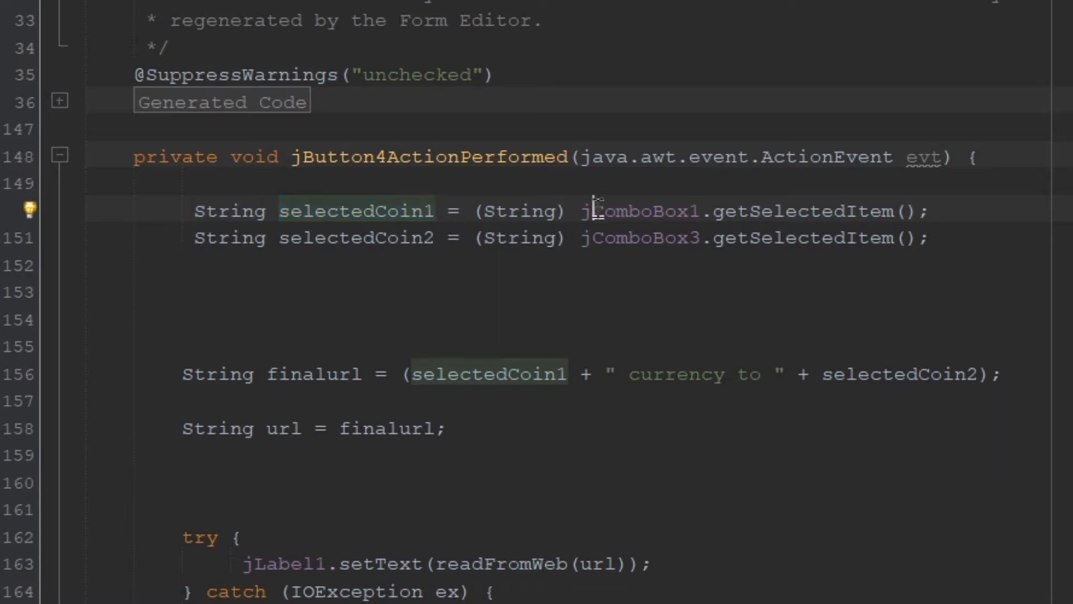
pyautogui.doubleClick(640, 210)
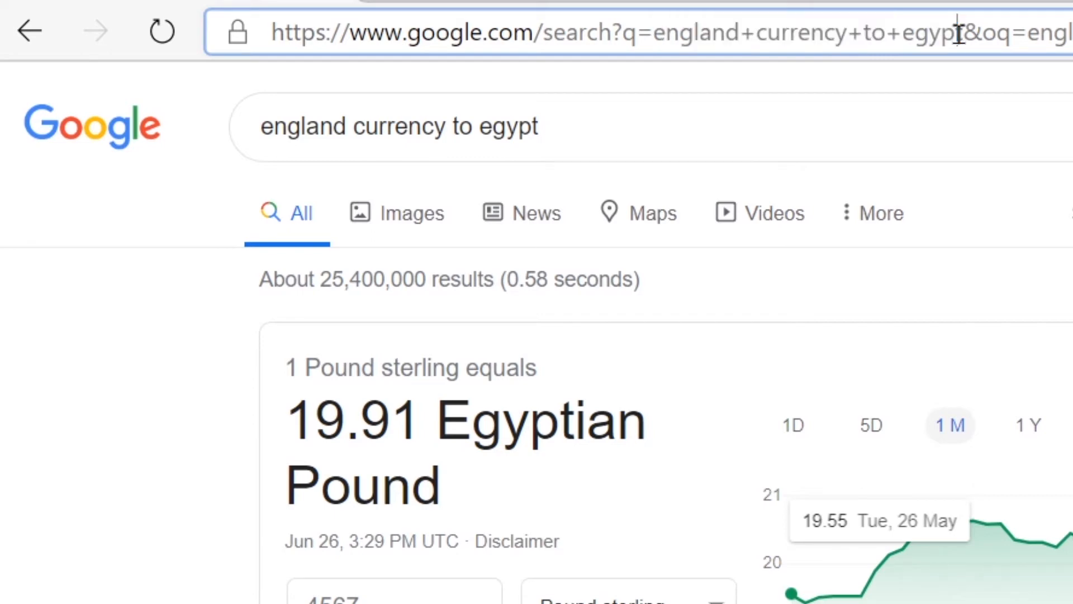
pyautogui.doubleClick(807, 33)
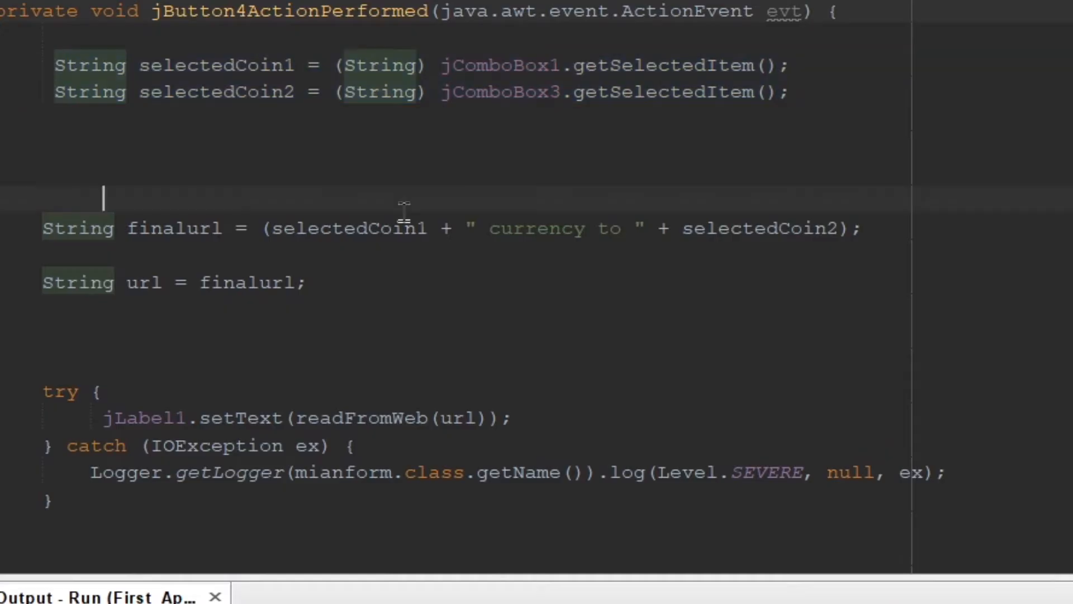
pyautogui.moveTo(272, 228); pyautogui.dragTo(623, 228)
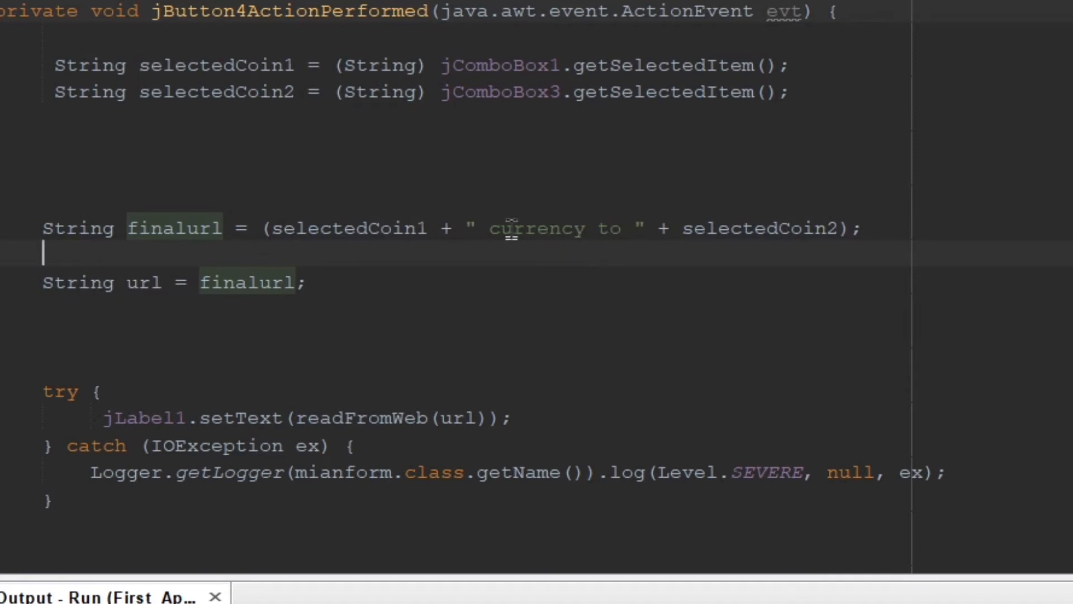
pyautogui.doubleClick(729, 228)
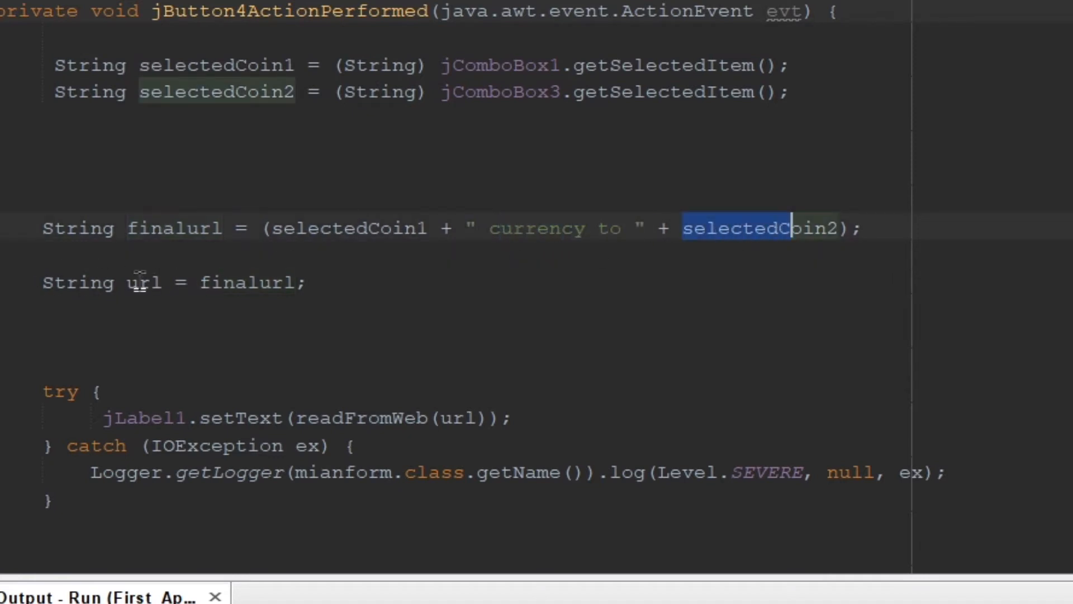
pyautogui.doubleClick(143, 281)
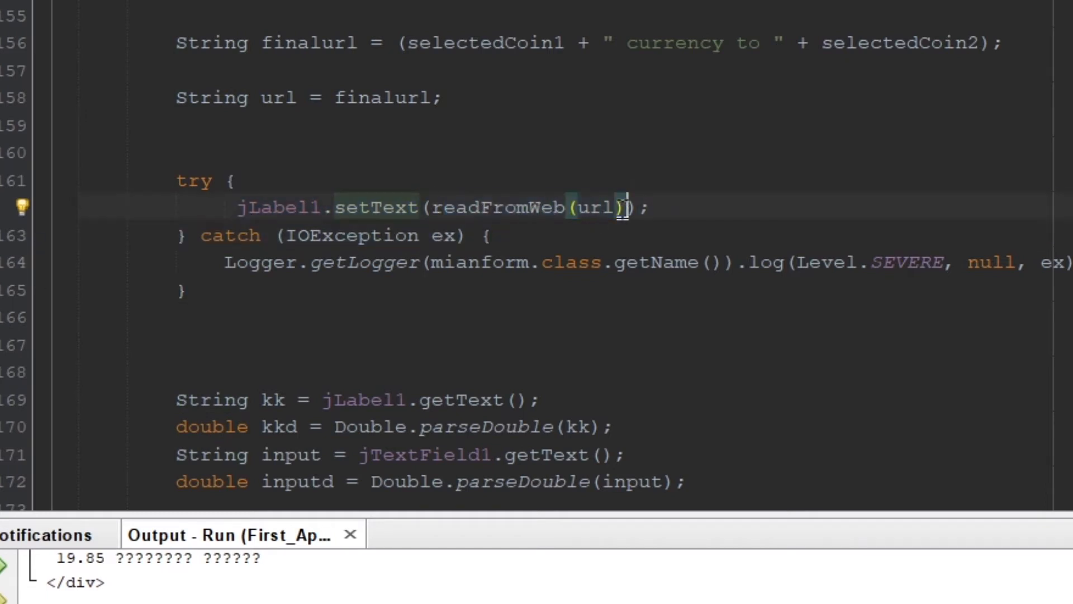
pyautogui.doubleClick(499, 206)
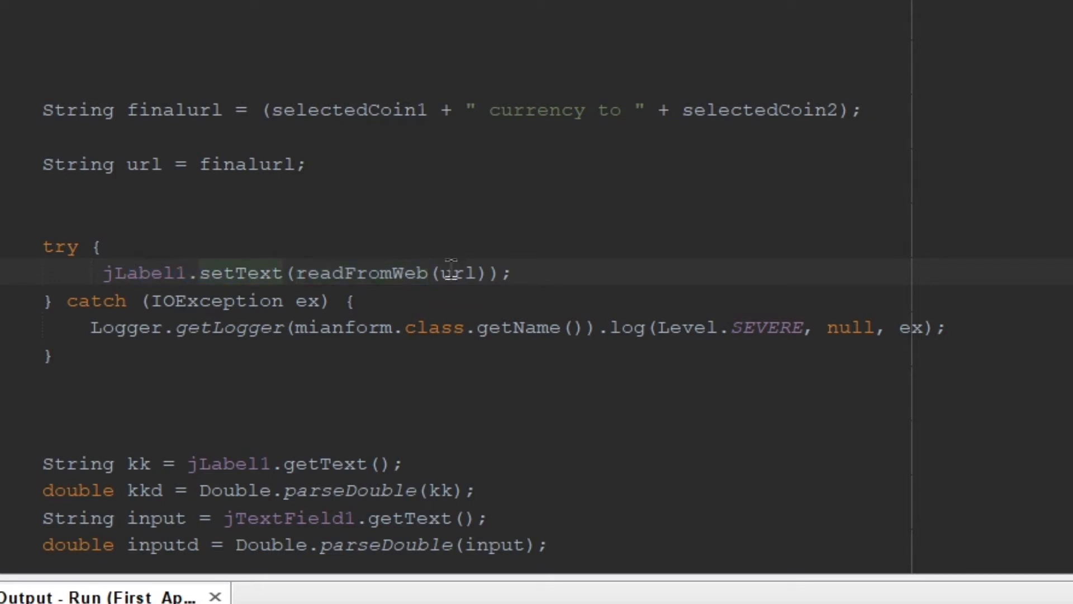
pyautogui.doubleClick(459, 273)
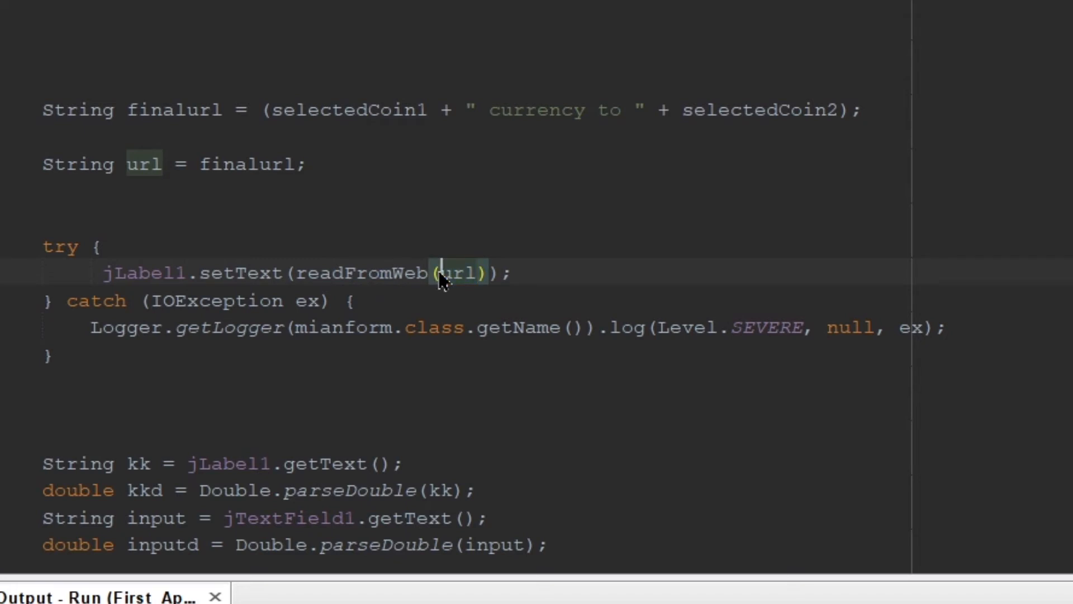
pyautogui.doubleClick(458, 272)
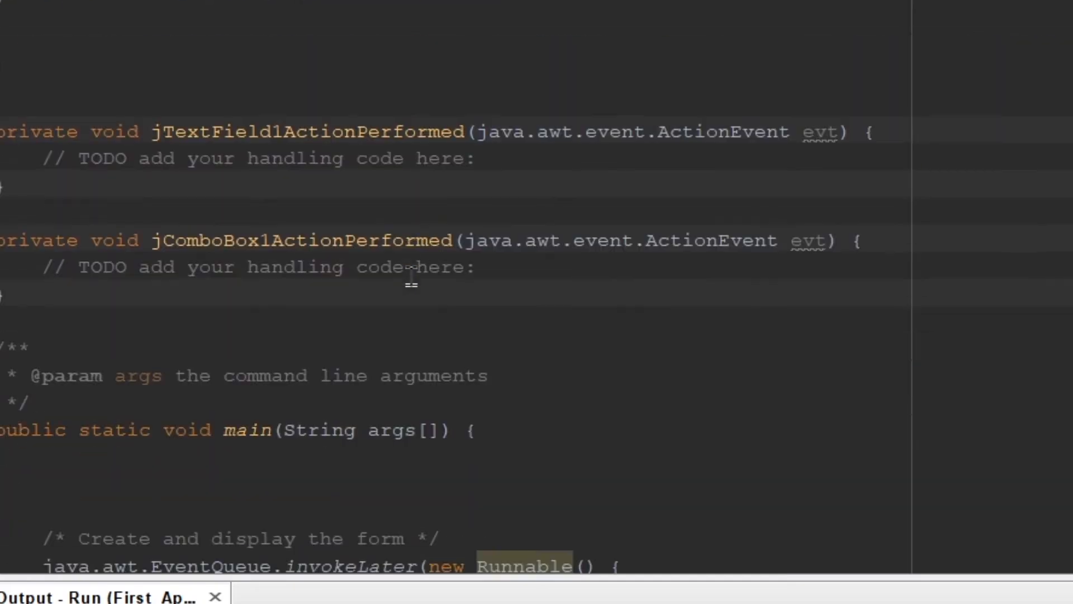
# - Highlight the Google search URL, the appended webURL and the url2 Bing variable
pyautogui.scroll(-3)
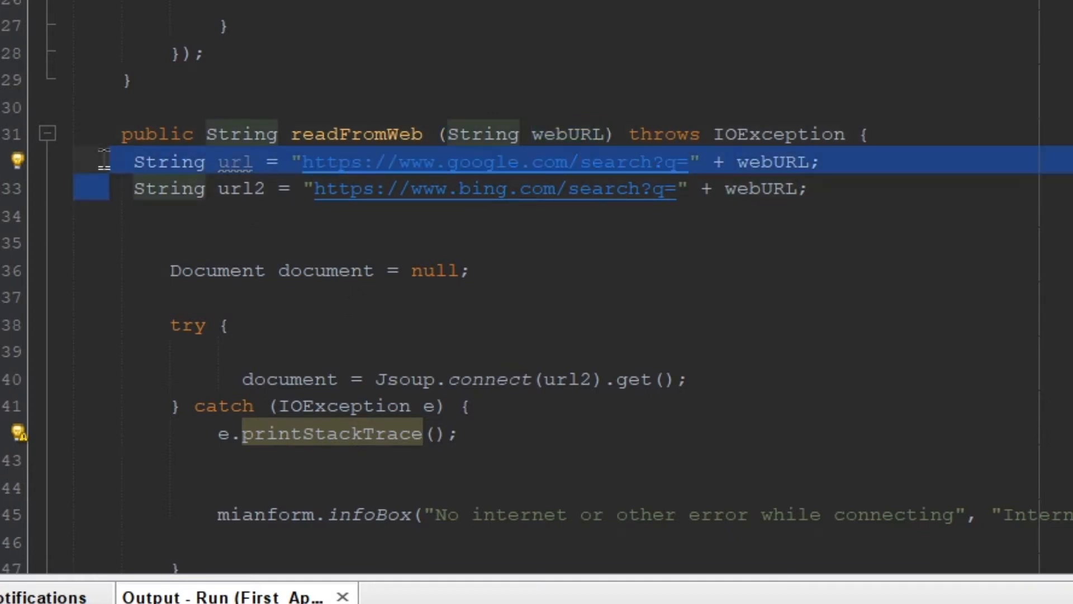
pyautogui.click(445, 188)
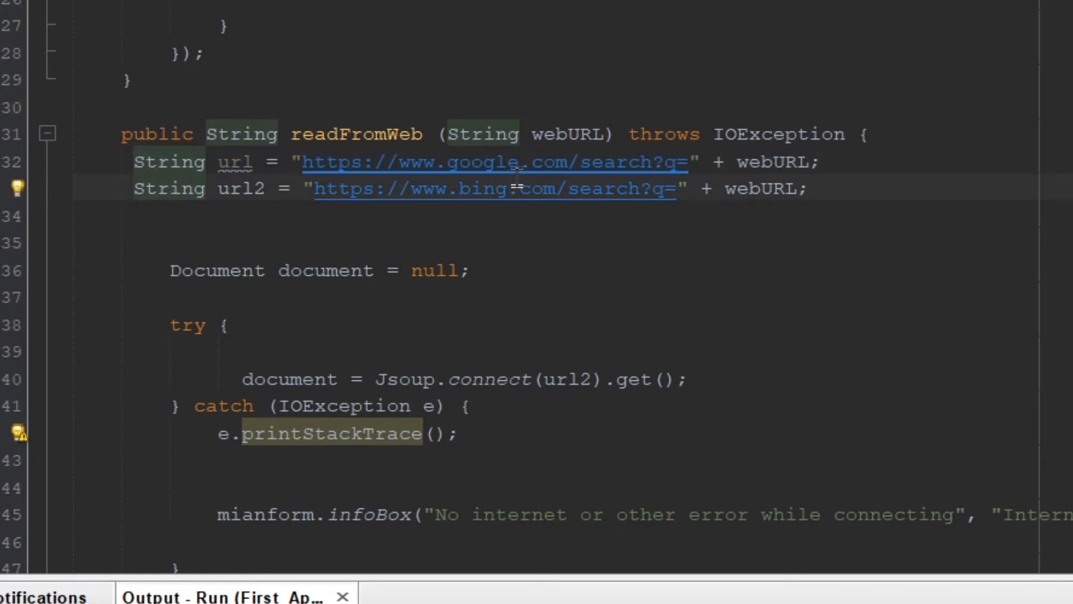
pyautogui.doubleClick(490, 162)
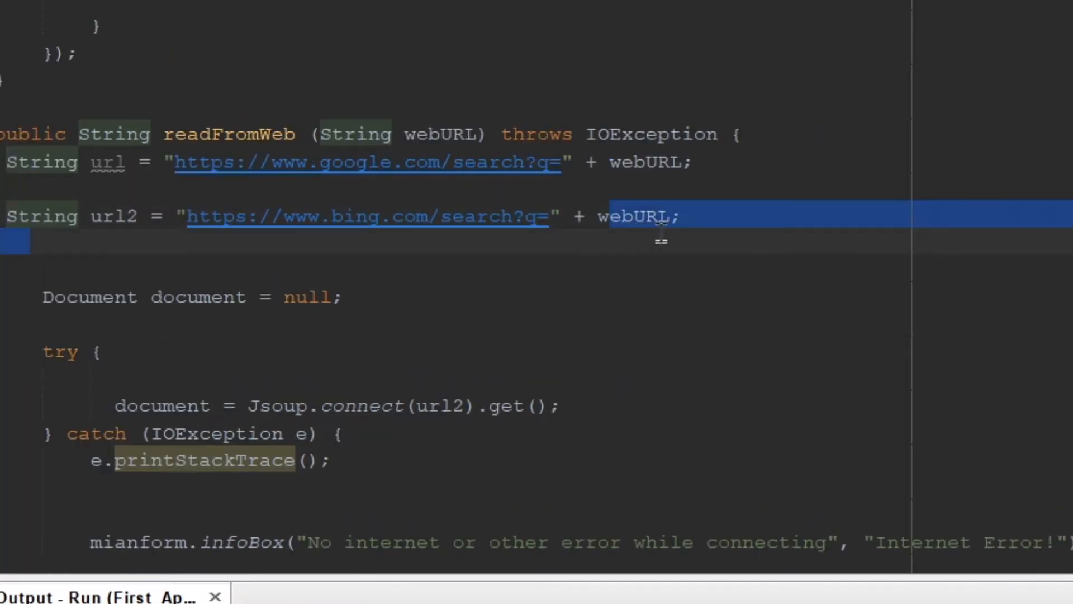
pyautogui.doubleClick(636, 217)
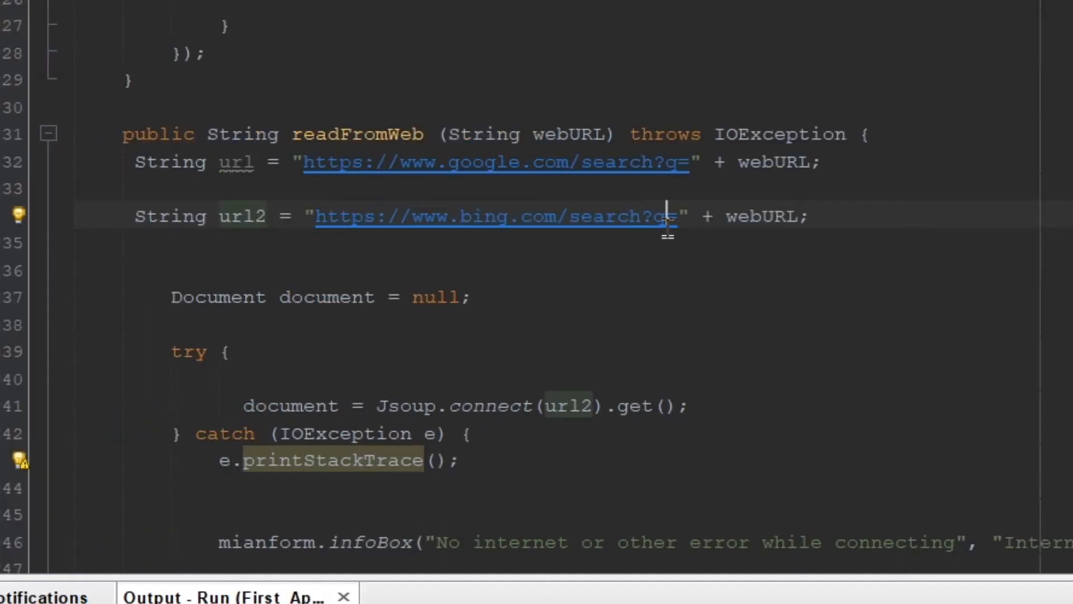
pyautogui.moveTo(668, 216); pyautogui.dragTo(318, 216)
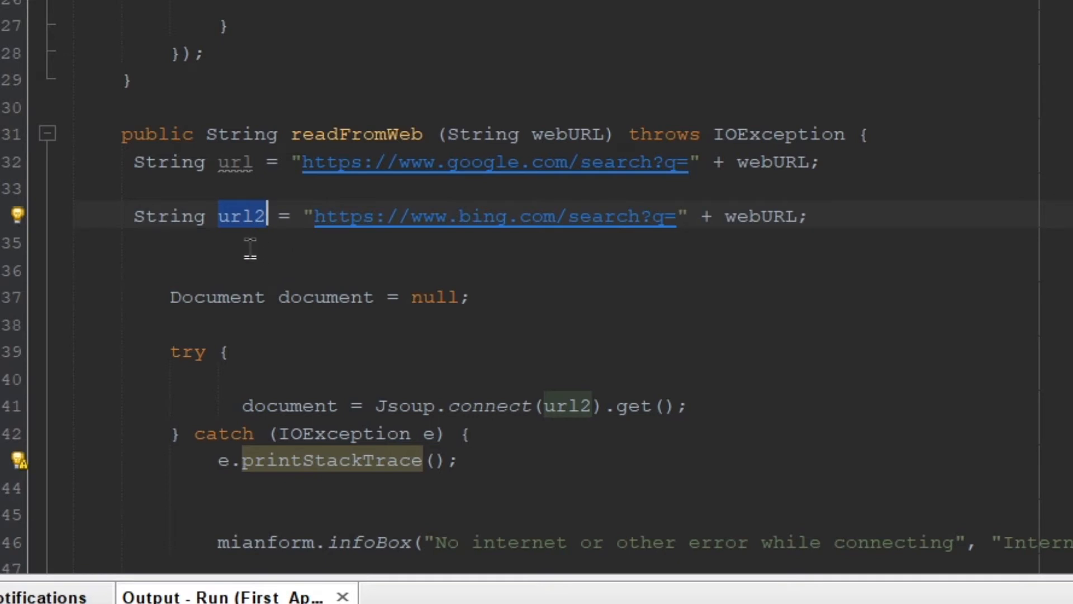
# - Highlight the document variable, getElementsByClass call and the b_focusTextSmall curr_totxt class
pyautogui.scroll(-3)
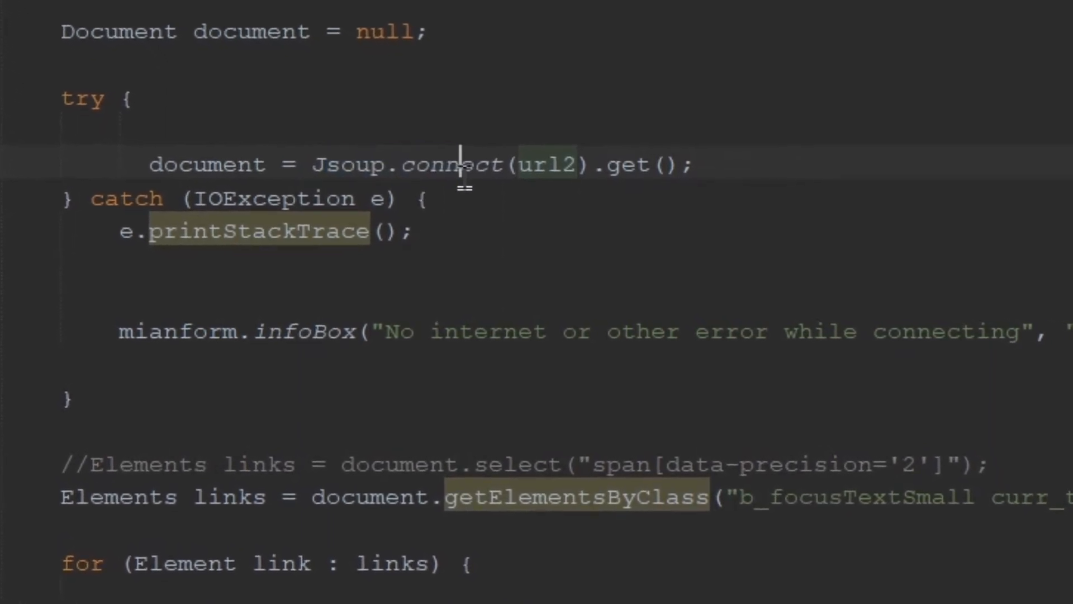
pyautogui.doubleClick(546, 163)
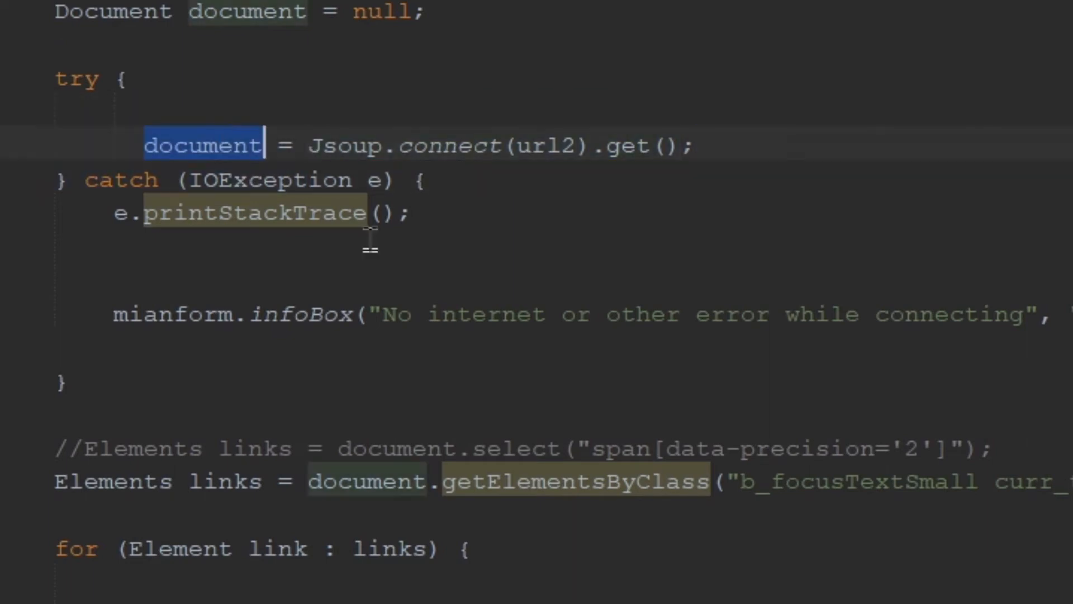
pyautogui.scroll(-3)
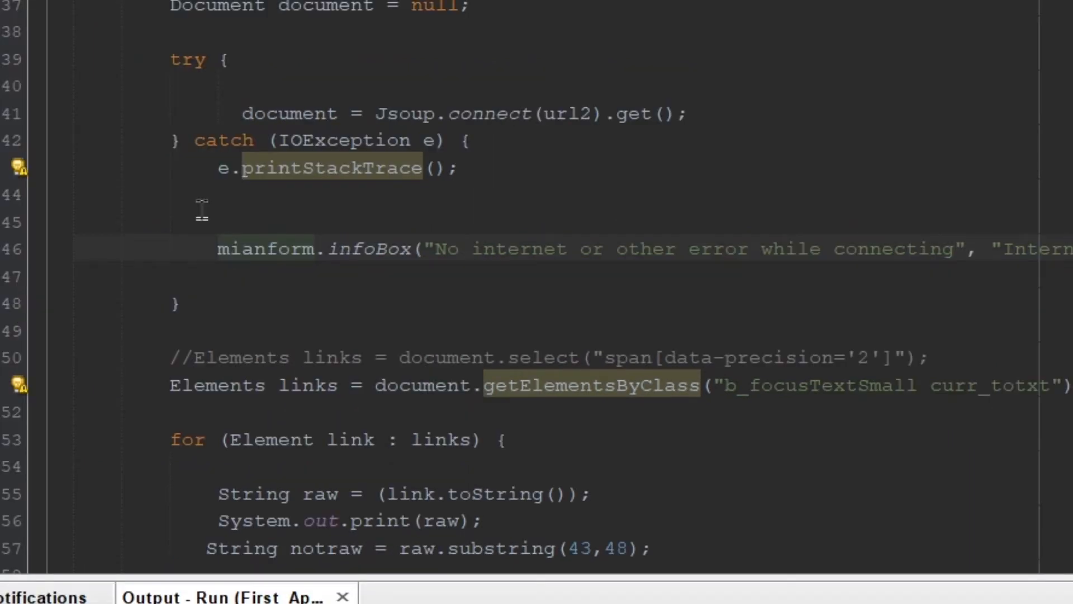
pyautogui.scroll(-3)
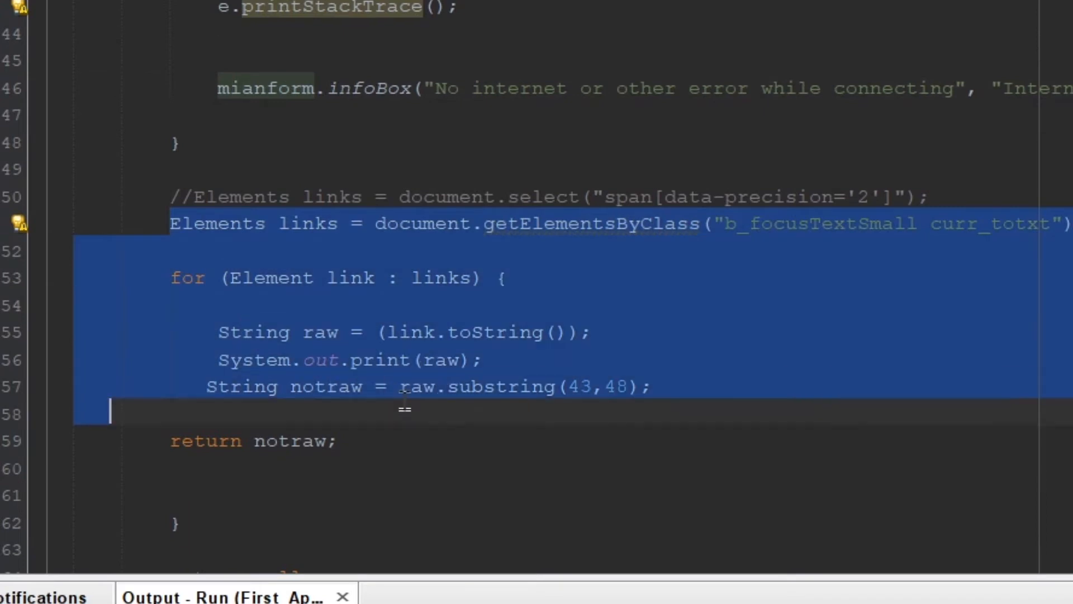
pyautogui.doubleClick(590, 223)
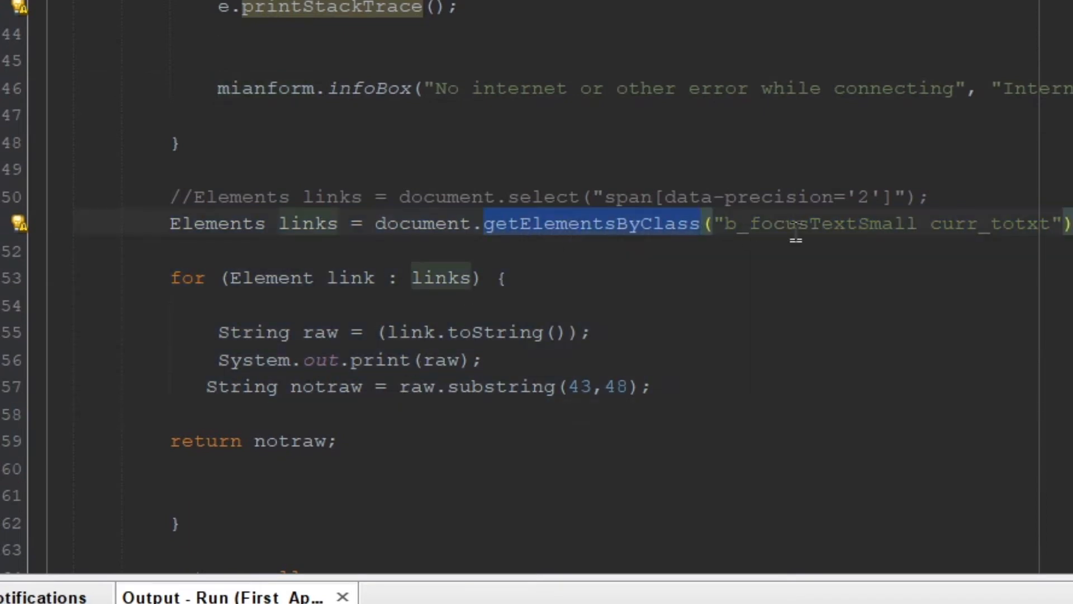
pyautogui.doubleClick(989, 223)
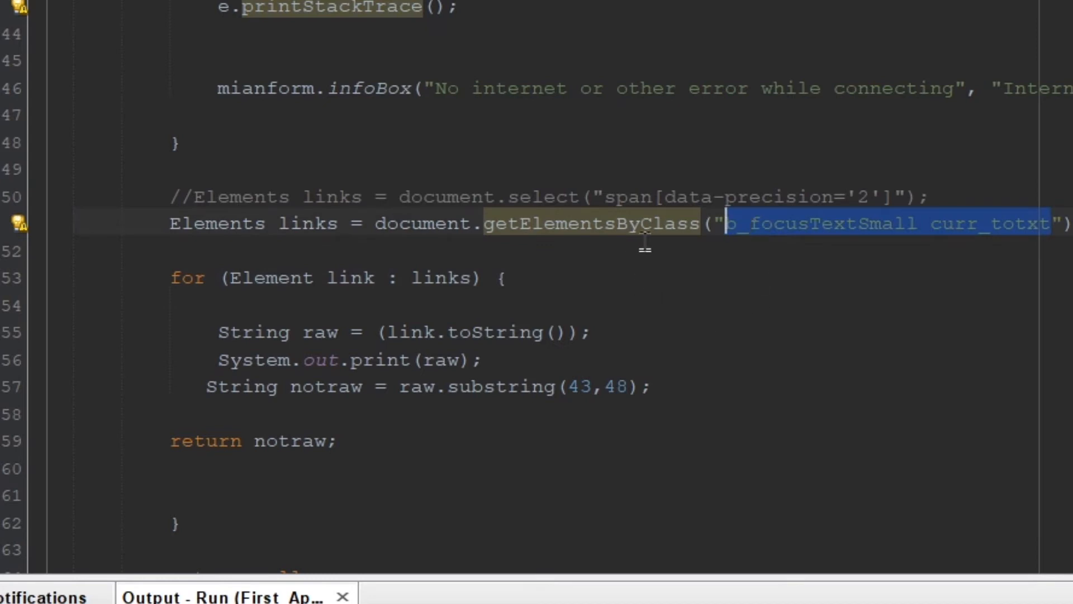
pyautogui.moveTo(555, 223)
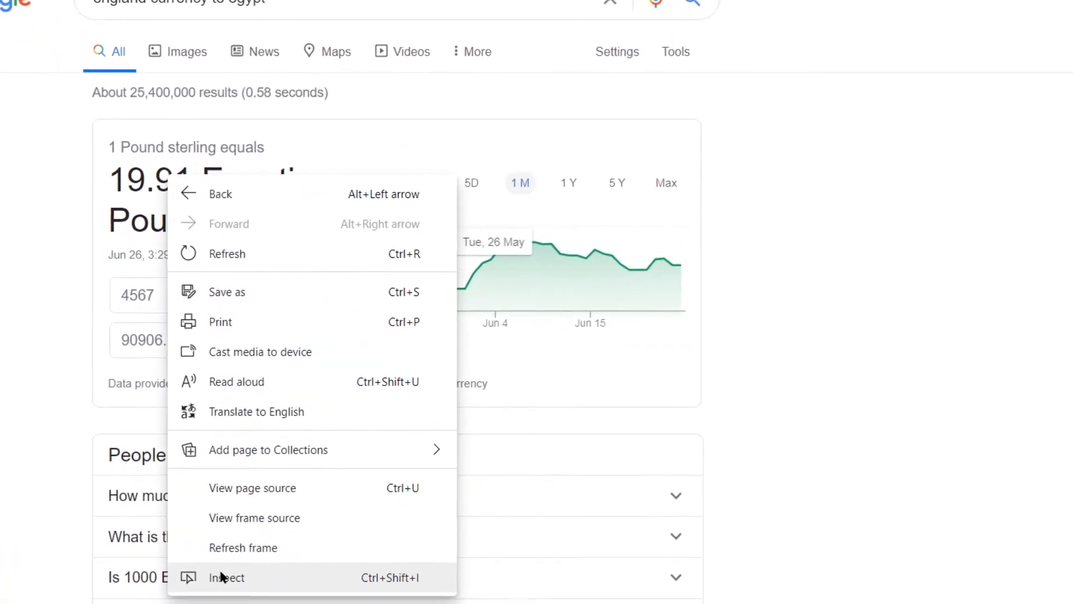
# - Inspect the rate's HTML and highlight the span class DFlfde SwHCTb
pyautogui.click(225, 576)
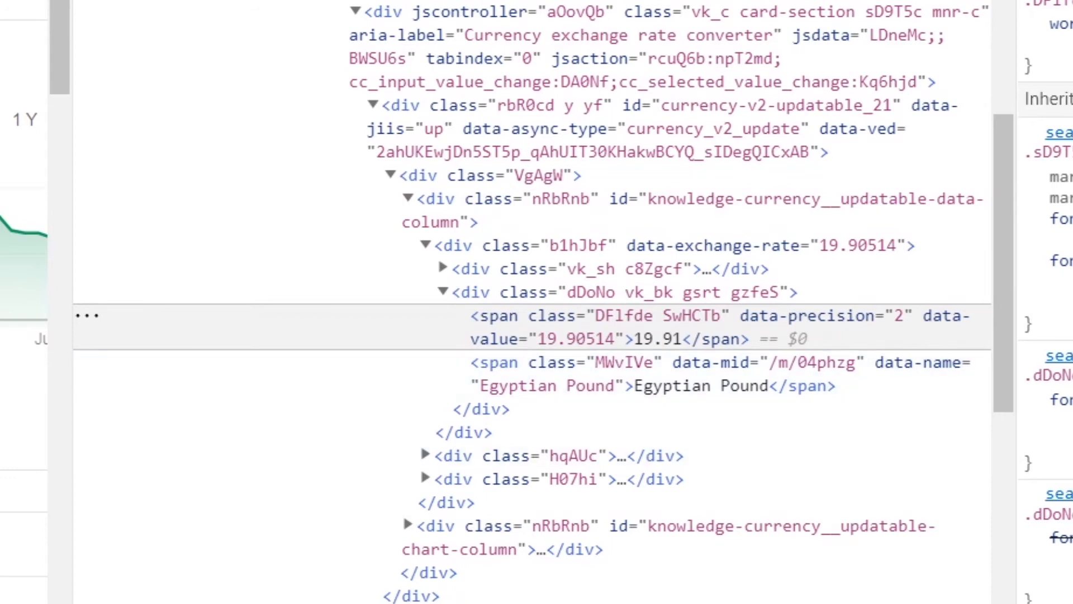
pyautogui.moveTo(622, 314)
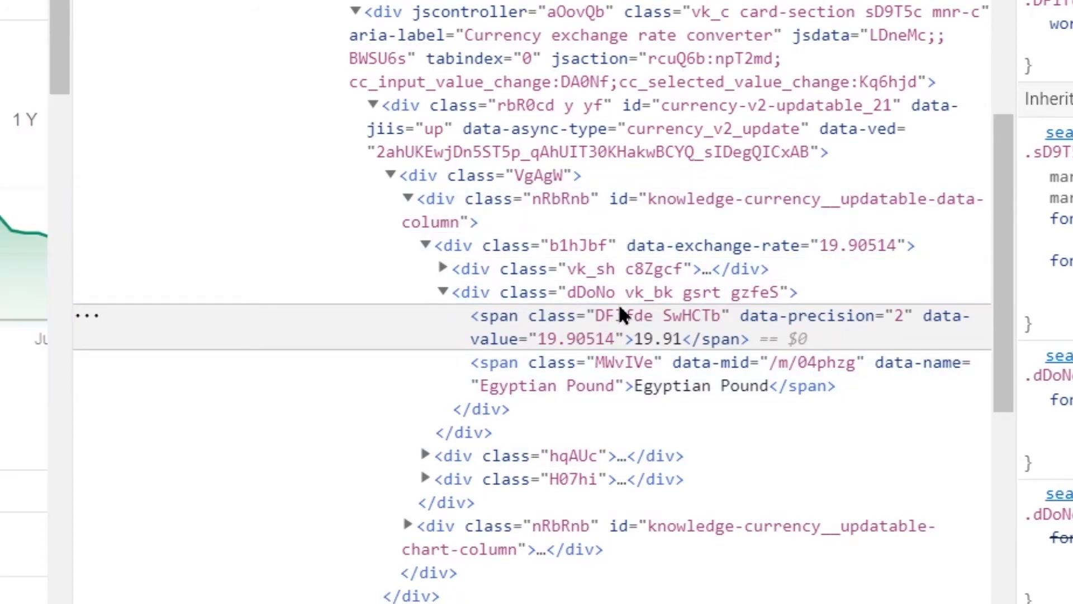
pyautogui.doubleClick(690, 315)
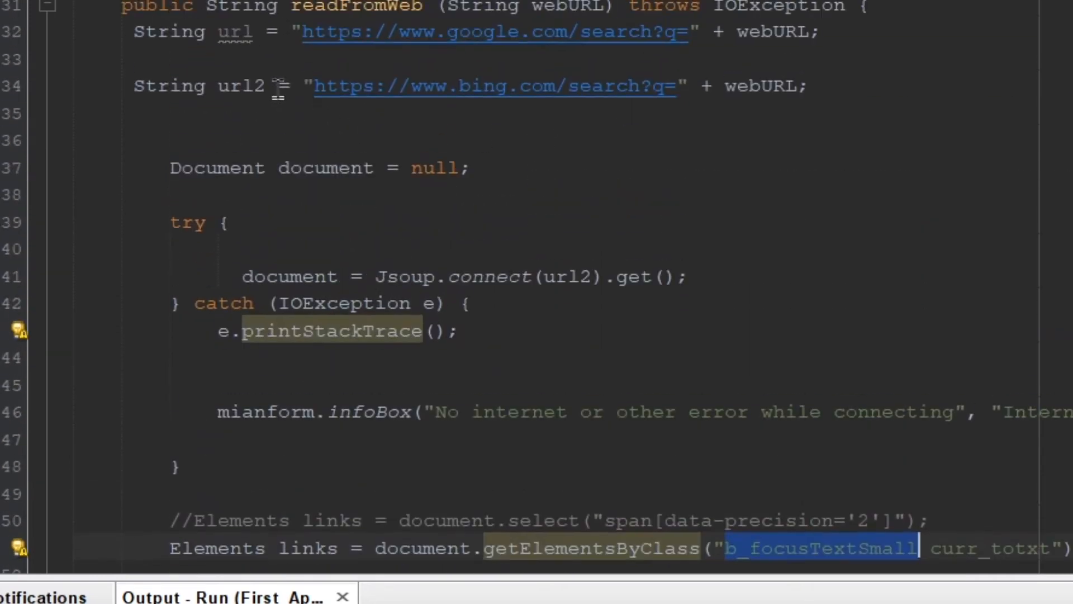
pyautogui.scroll(-3)
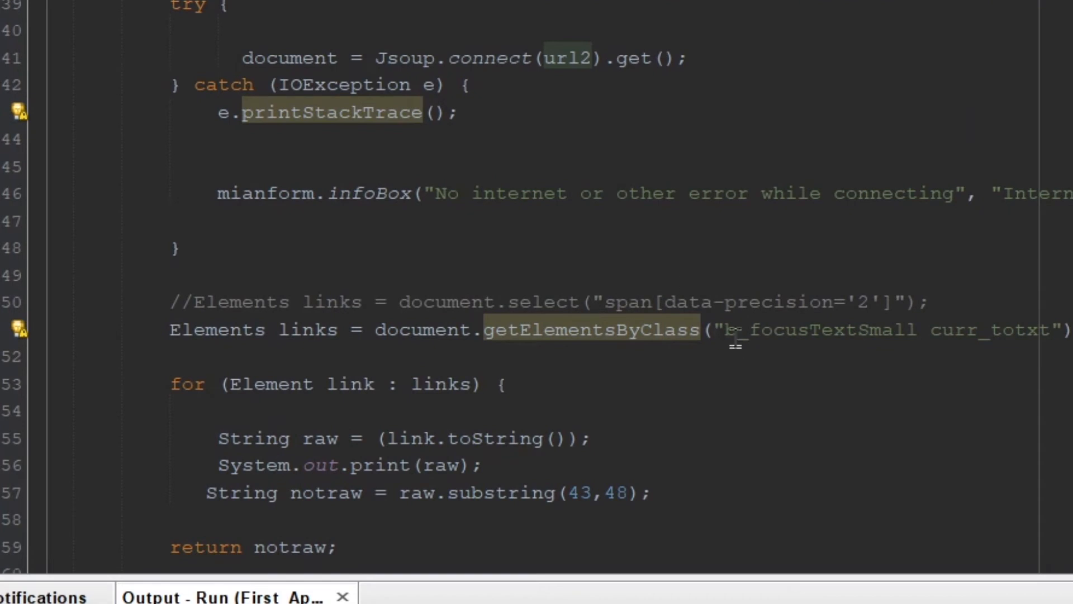
pyautogui.scroll(-3)
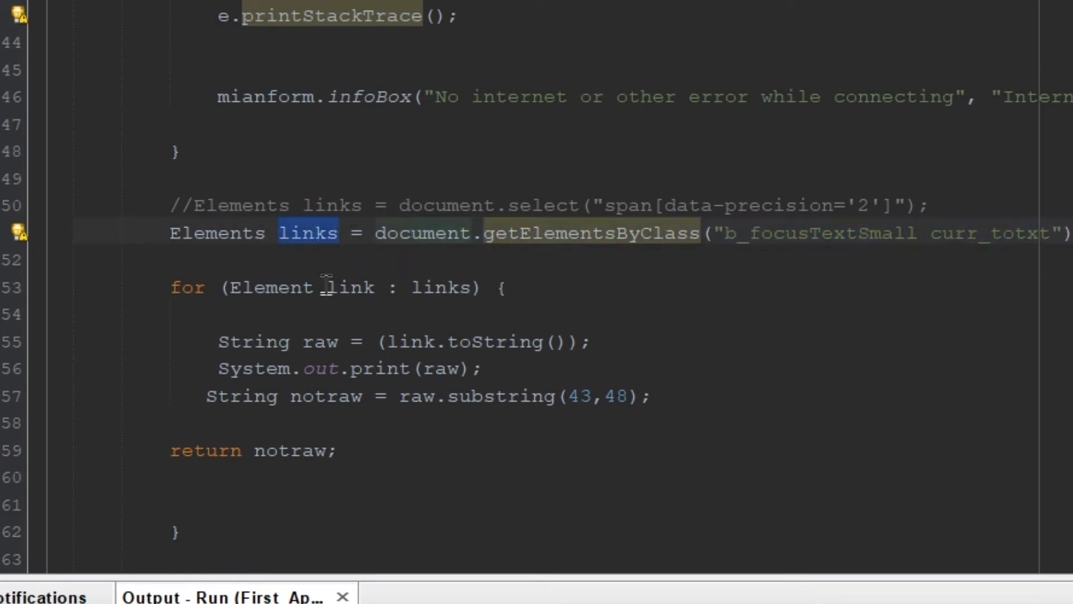
pyautogui.click(327, 341)
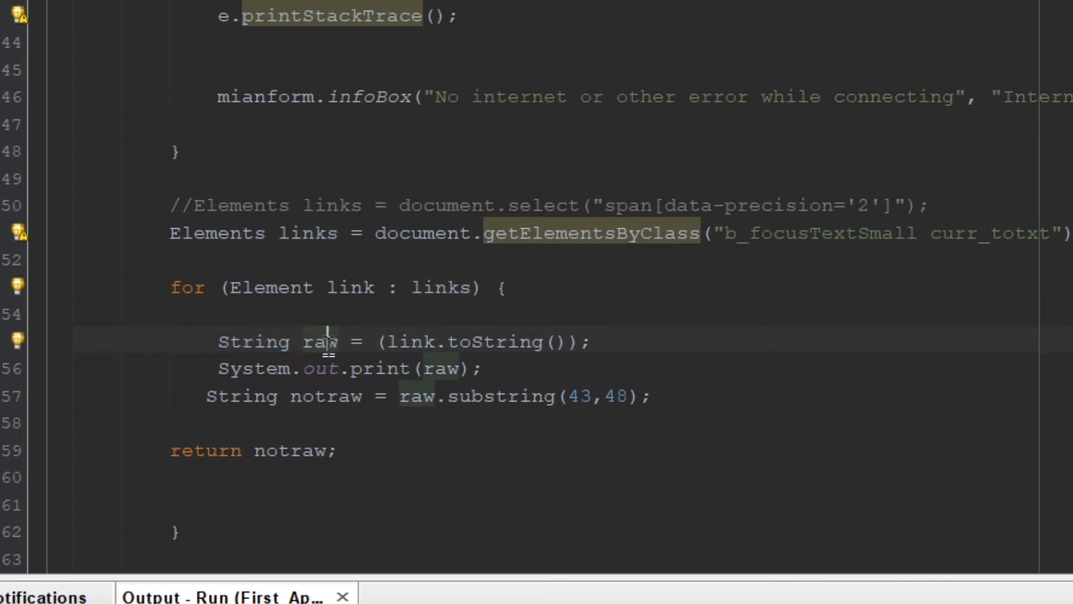
pyautogui.doubleClick(472, 341)
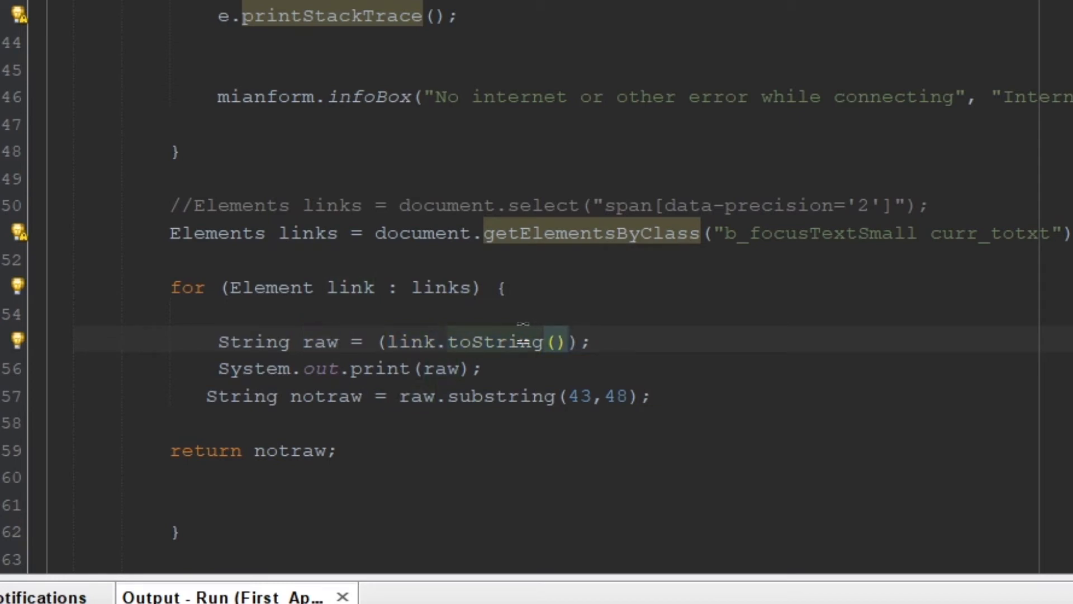
pyautogui.click(568, 341)
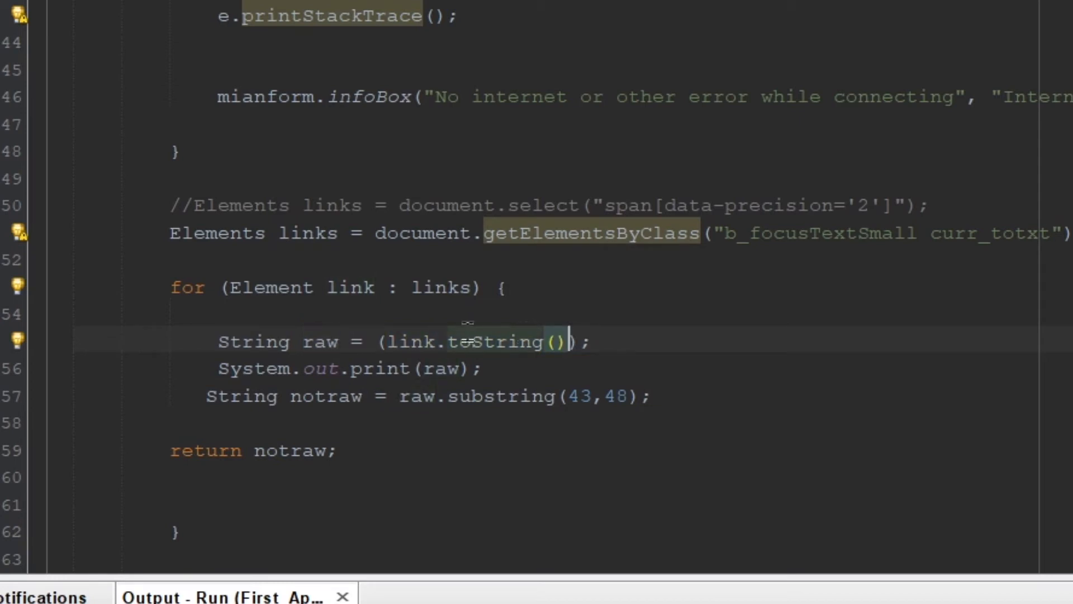
pyautogui.doubleClick(495, 342)
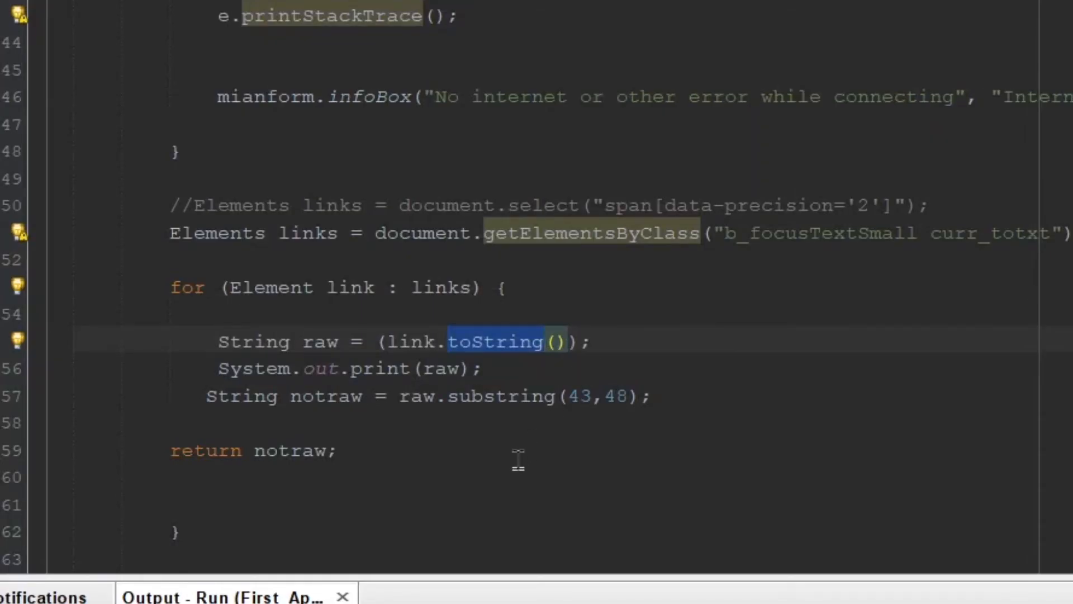
pyautogui.moveTo(484, 445)
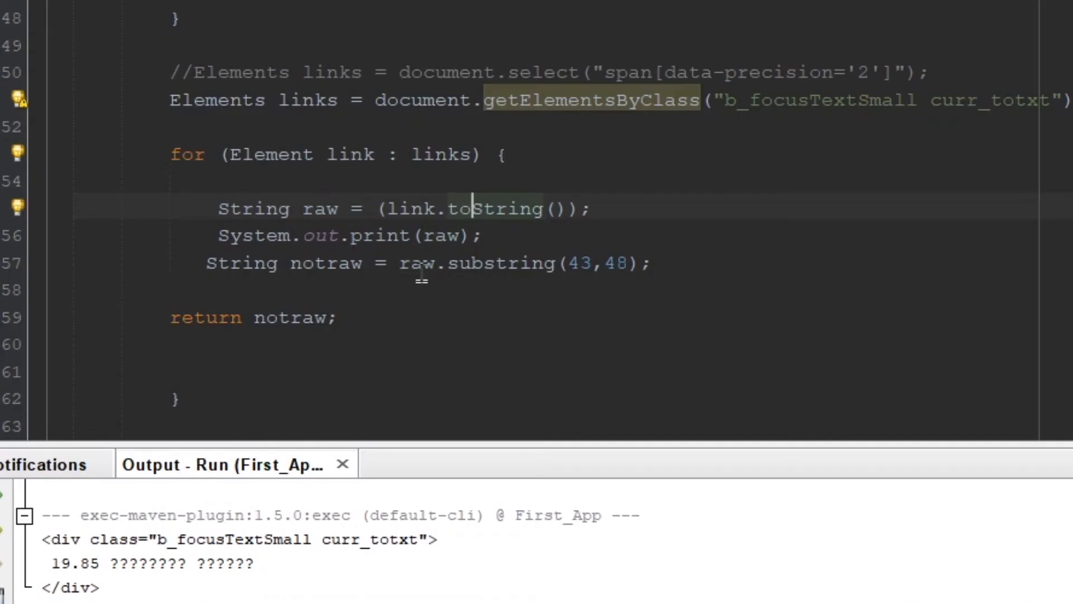
pyautogui.doubleClick(417, 262)
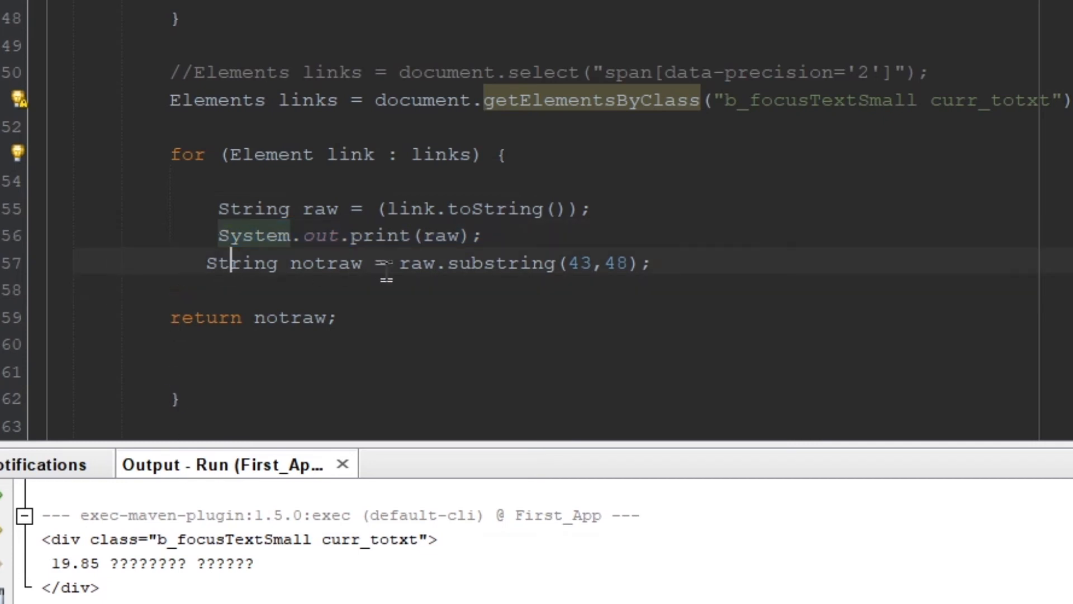
pyautogui.doubleClick(326, 263)
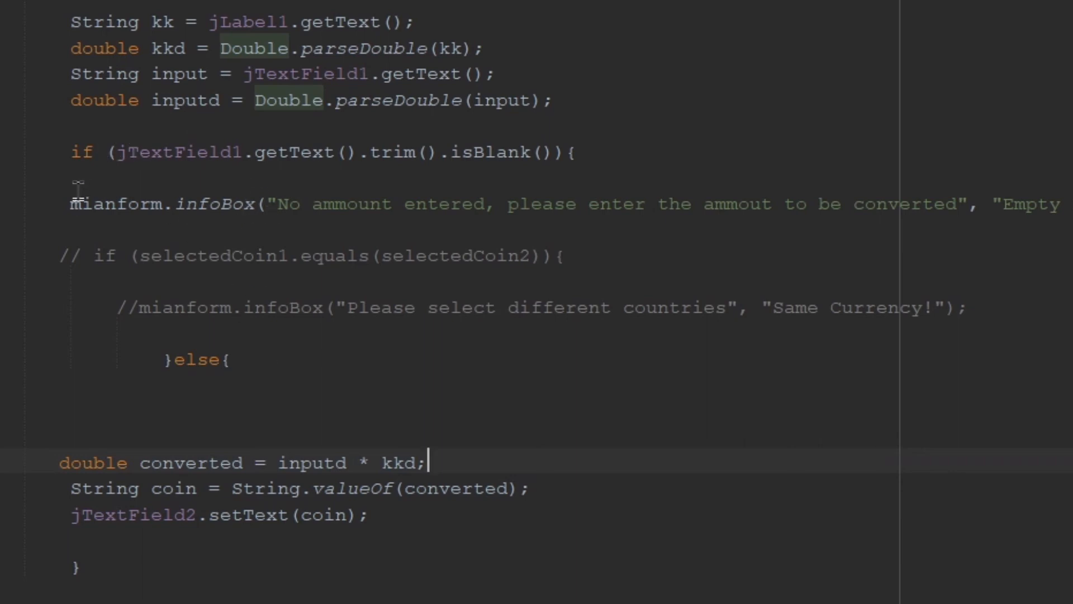
# - Highlight a line of the Convert handler's conversion code
pyautogui.moveTo(120, 151); pyautogui.dragTo(544, 151)
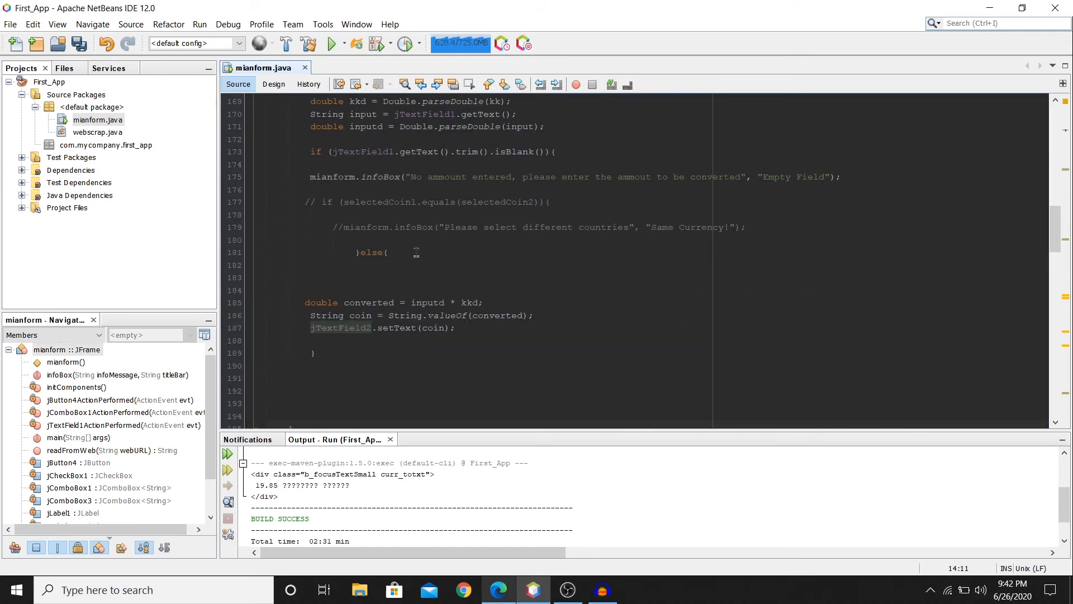
# - View mianform's converter layout in Design, click a component, then return to Source
pyautogui.click(273, 83)
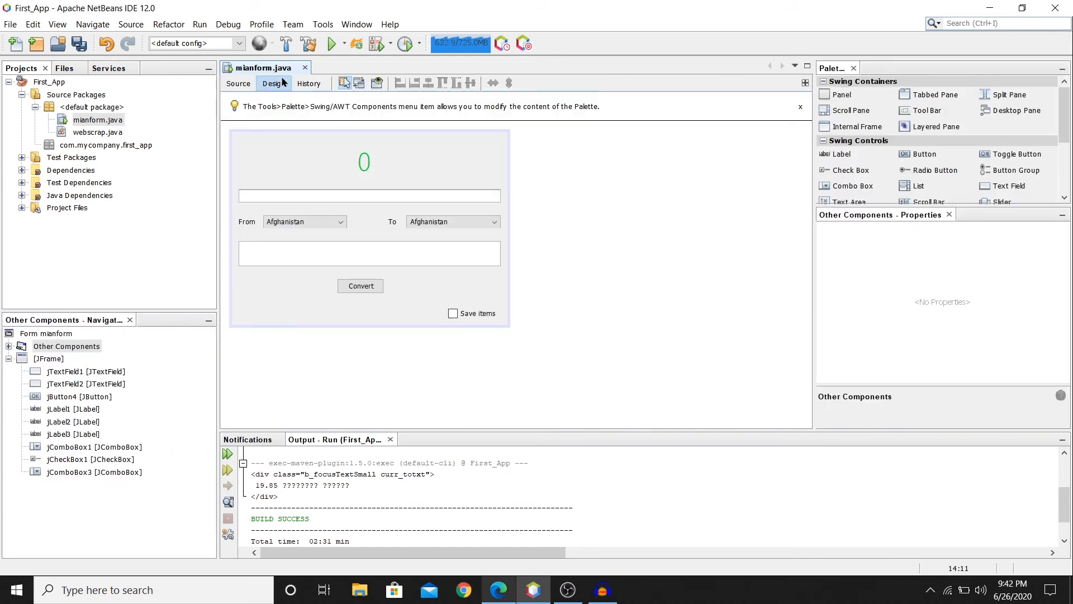
pyautogui.click(364, 162)
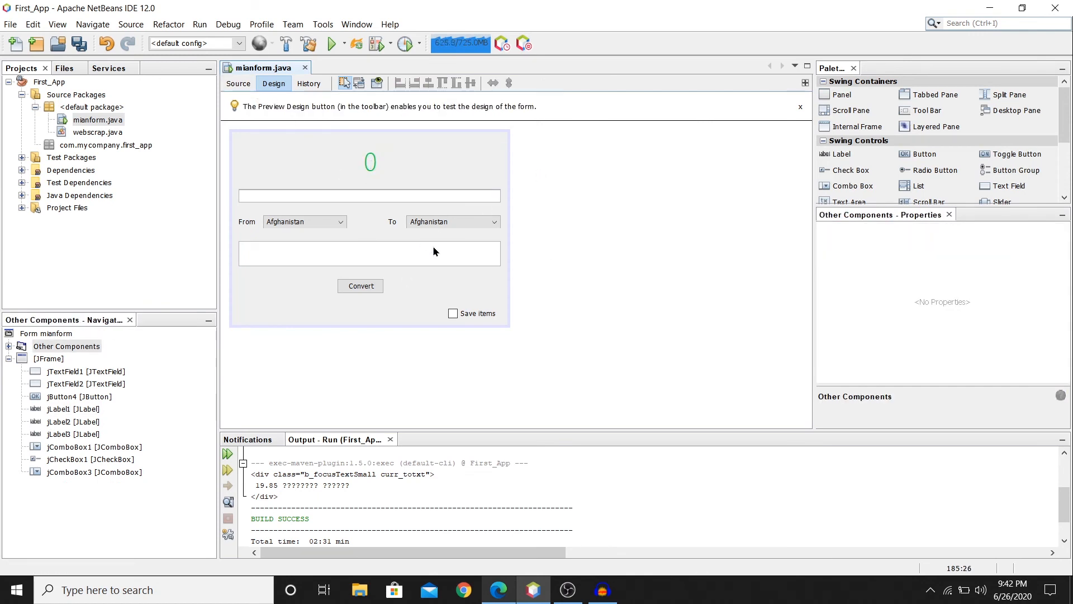
pyautogui.click(237, 83)
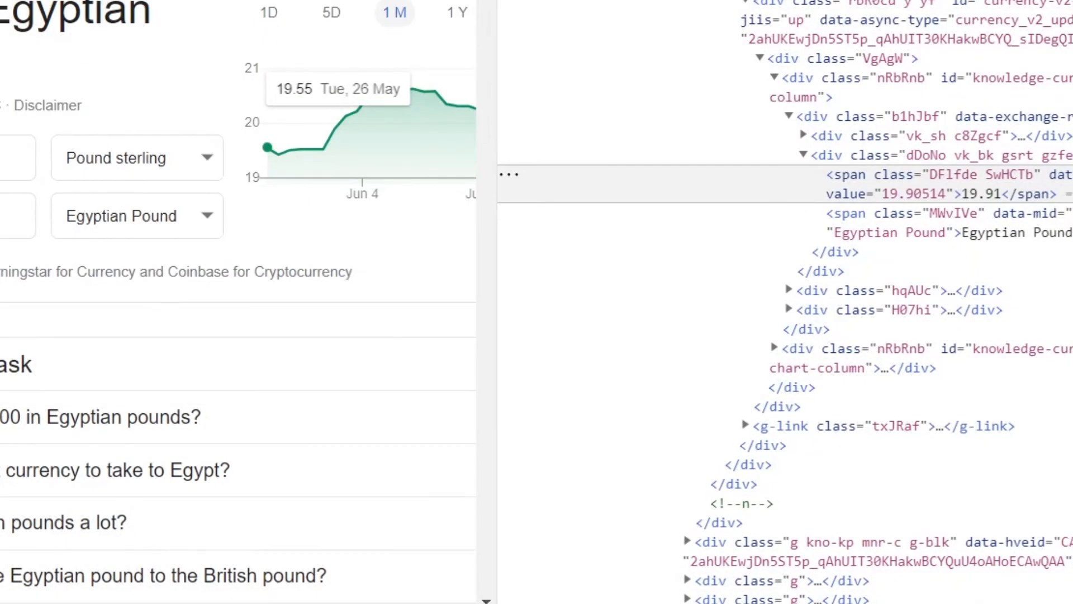
# - Scroll Google's converter page and select the 19.91 exchange rate value
pyautogui.scroll(-3)
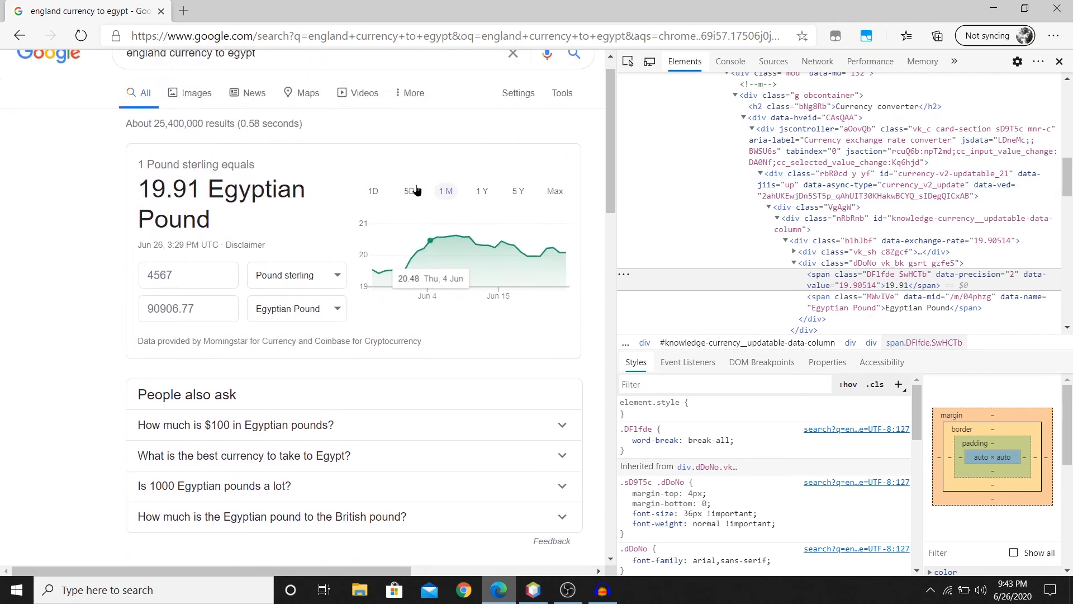
pyautogui.doubleClick(168, 190)
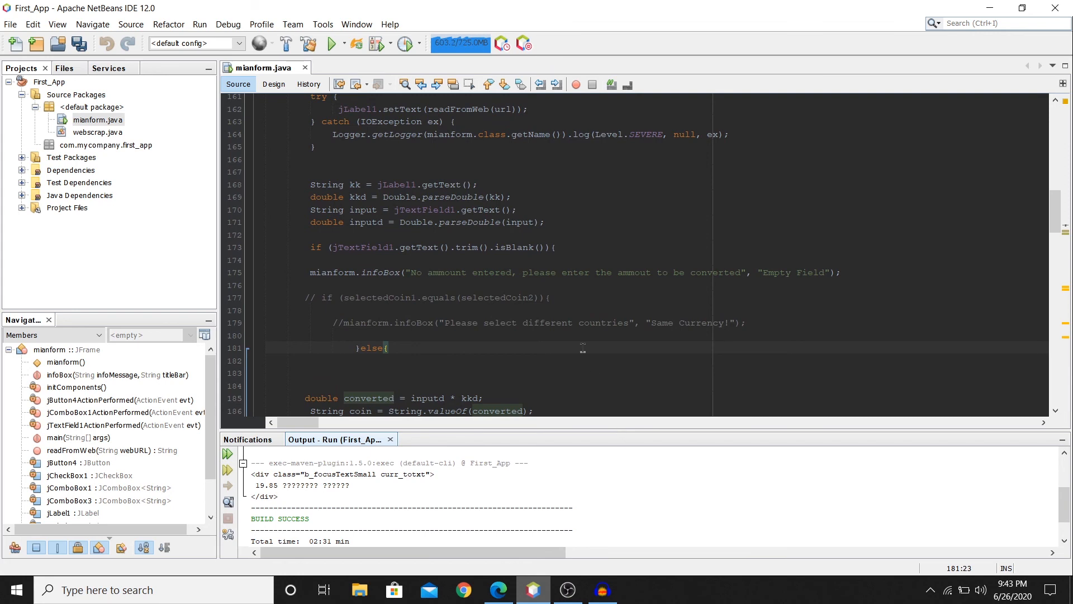
# - Browse jComboBox1's model list of countries from Afghanistan to Zimbabwe, then close it
pyautogui.click(273, 83)
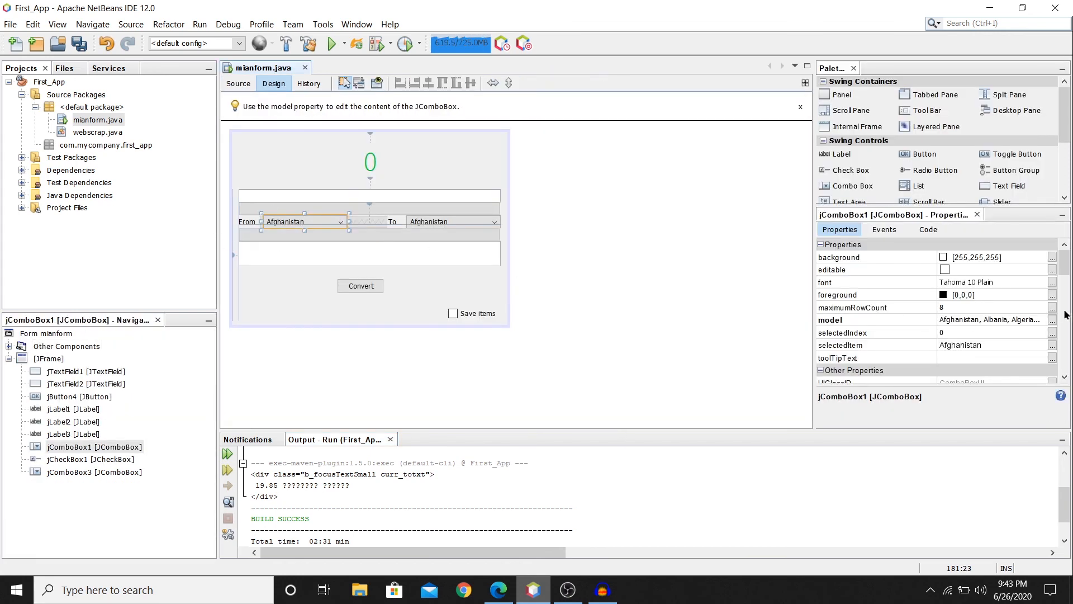
pyautogui.click(1052, 319)
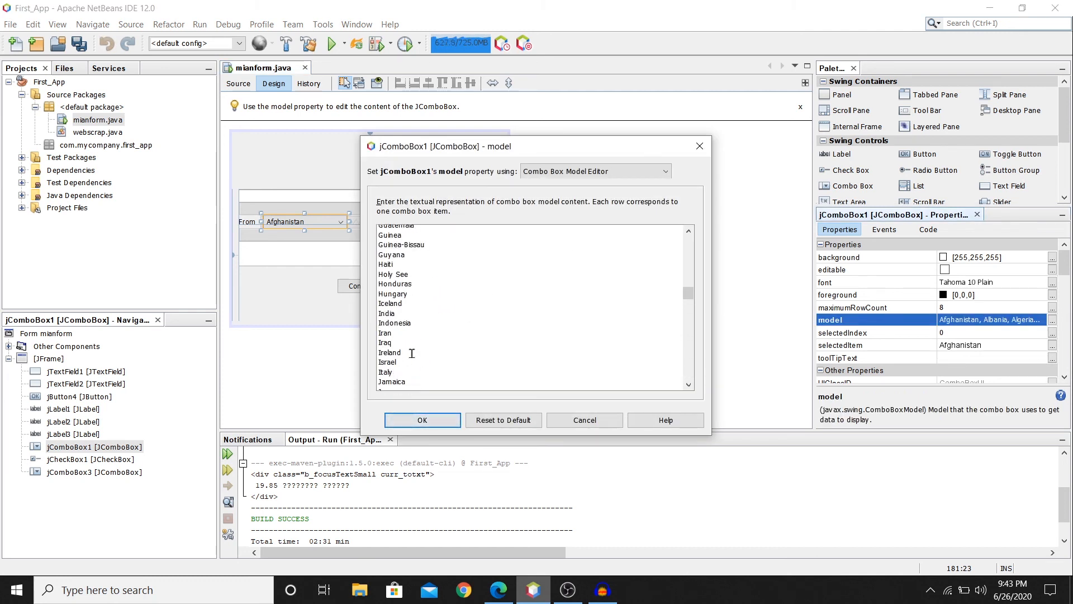
pyautogui.scroll(-3)
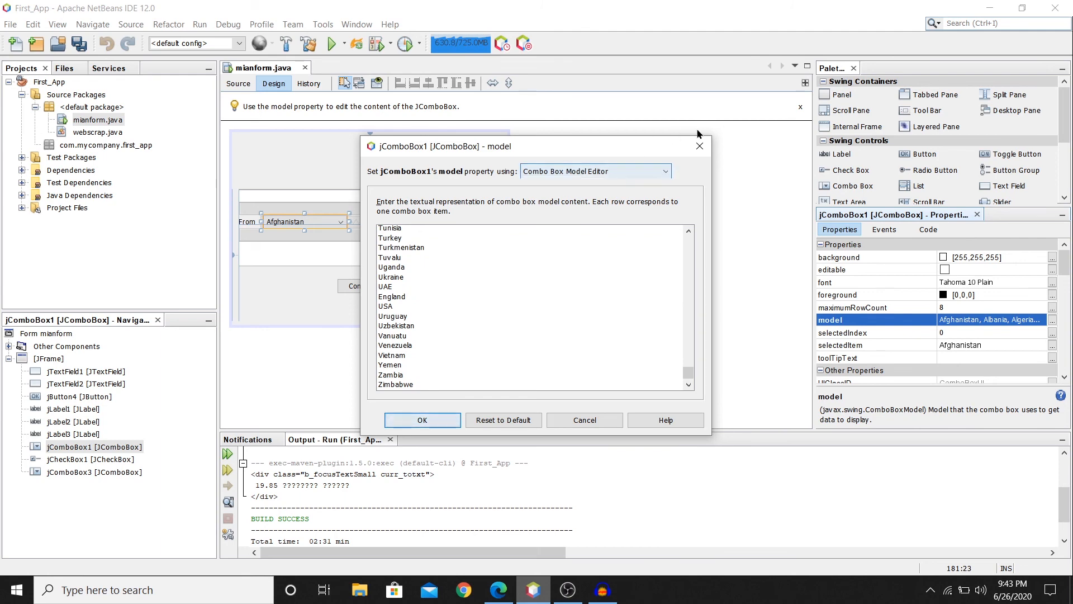
pyautogui.click(498, 589)
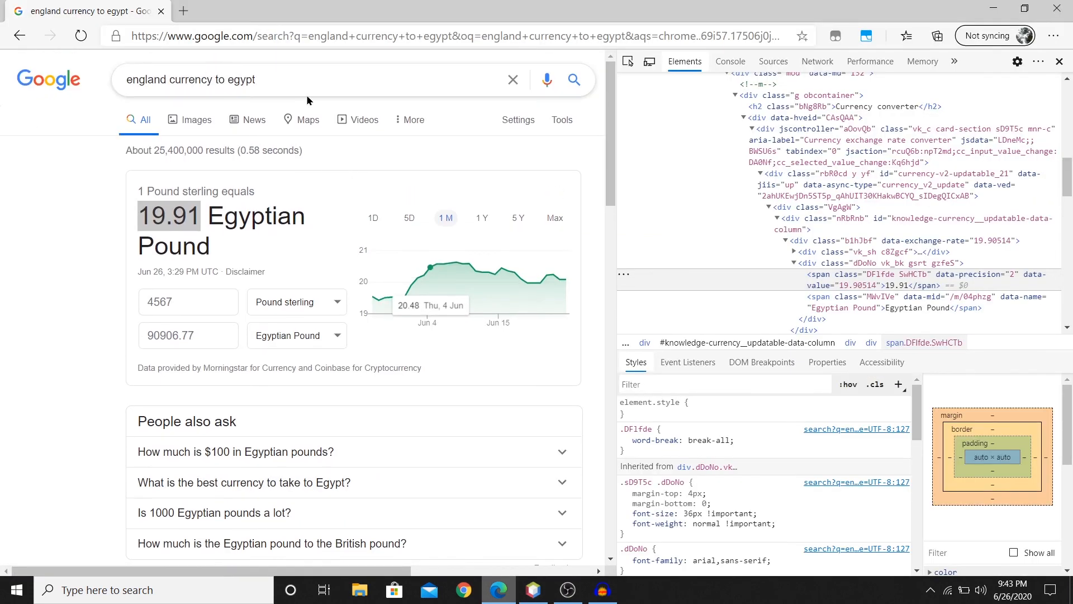
pyautogui.tripleClick(192, 80)
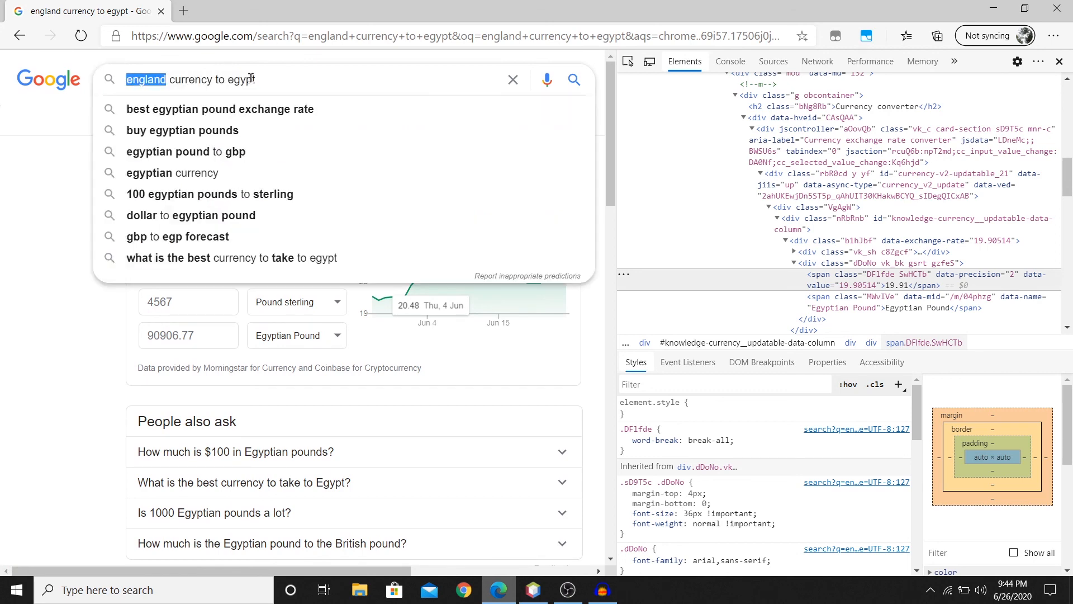
pyautogui.click(394, 197)
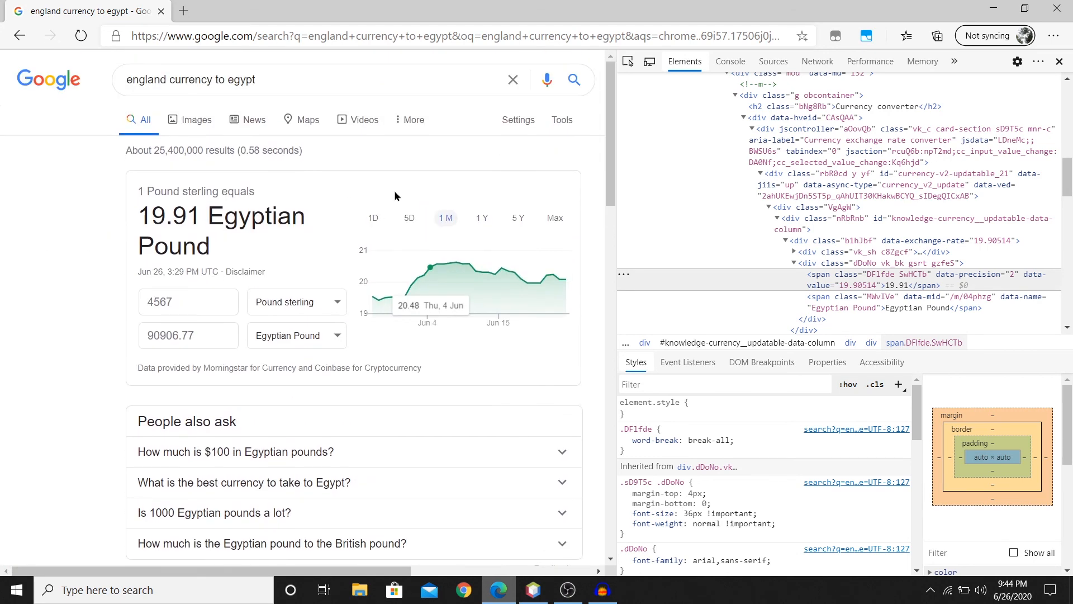
pyautogui.moveTo(443, 264)
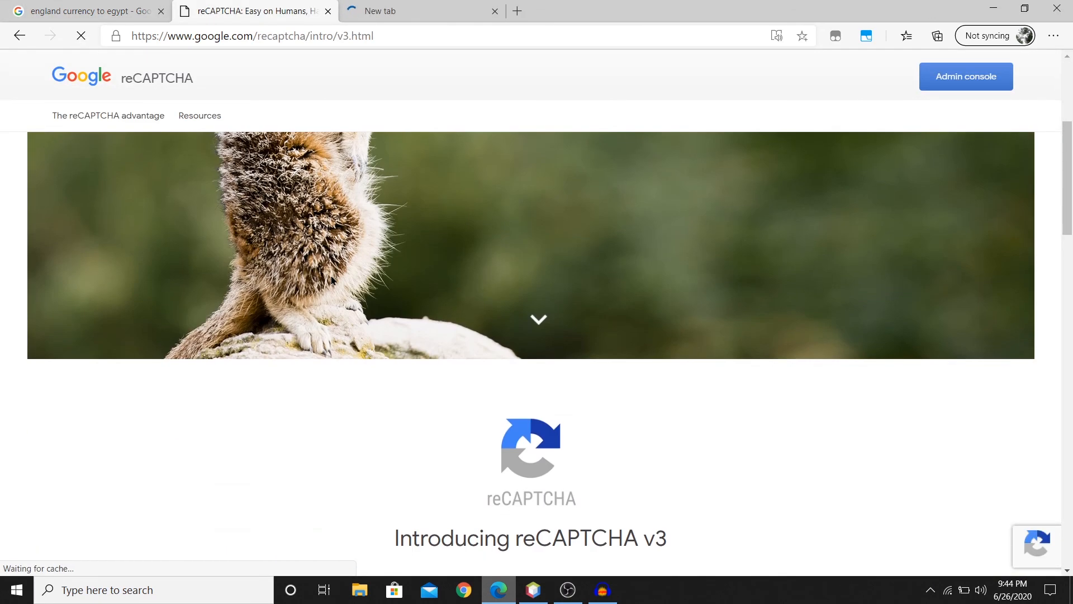
# - Scroll the Google reCAPTCHA v3 intro page down to the 'What is reCAPTCHA' section
pyautogui.scroll(-3)
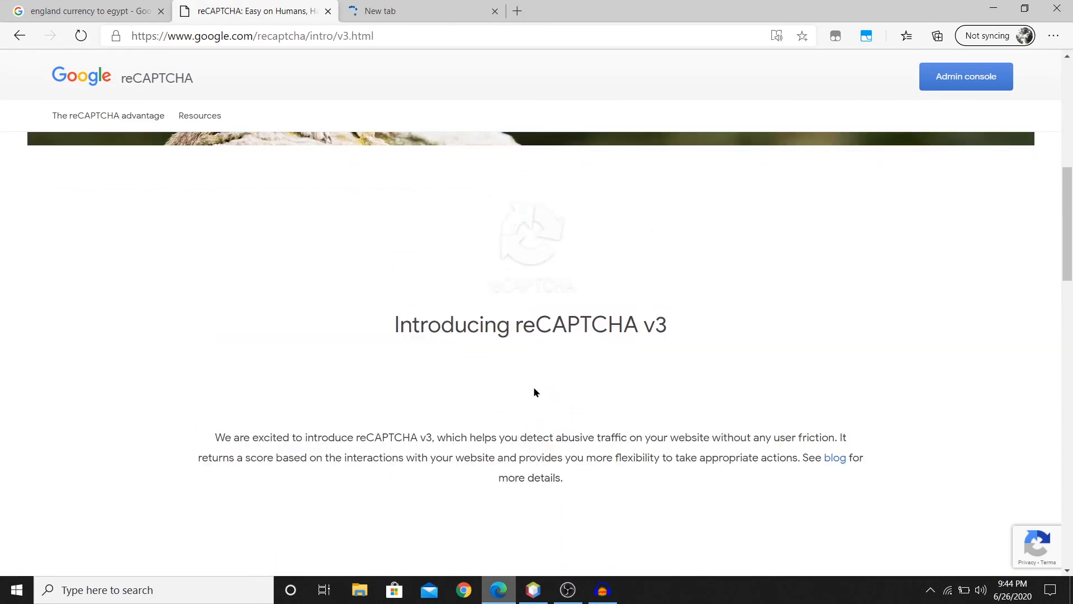
pyautogui.scroll(-3)
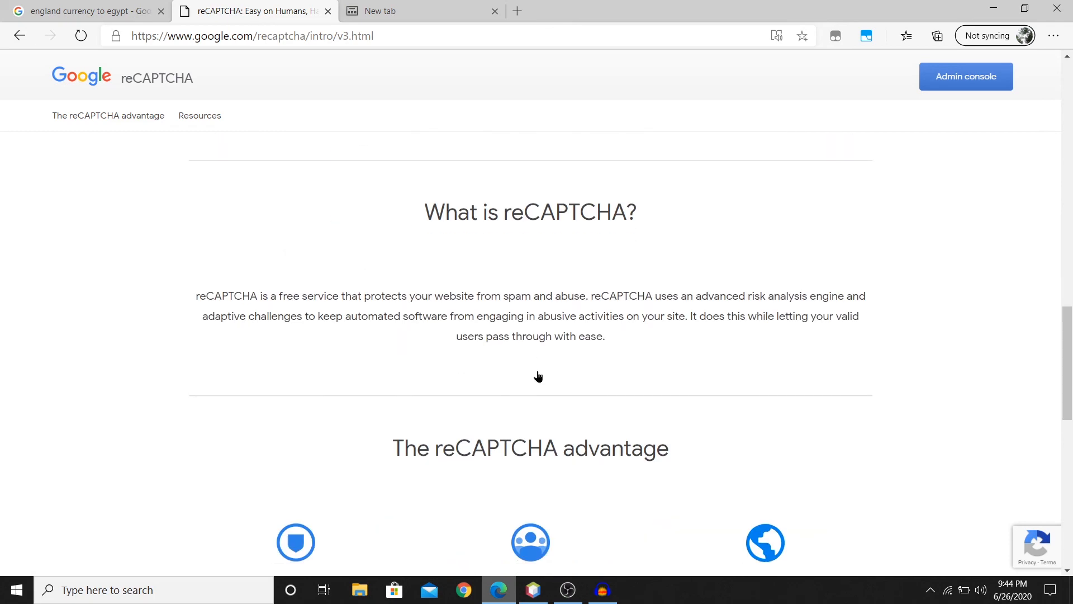